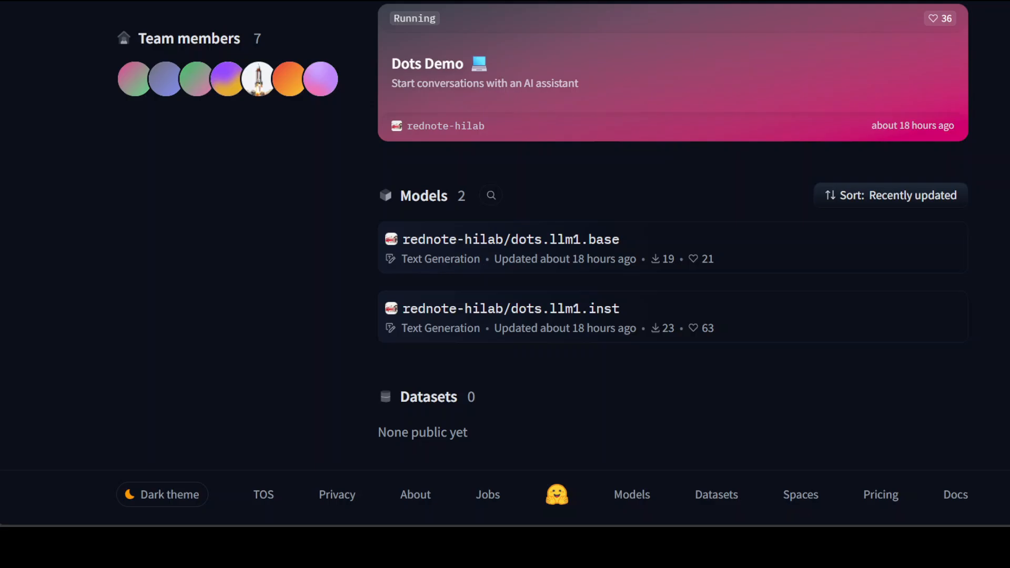
mouse_move(160, 245)
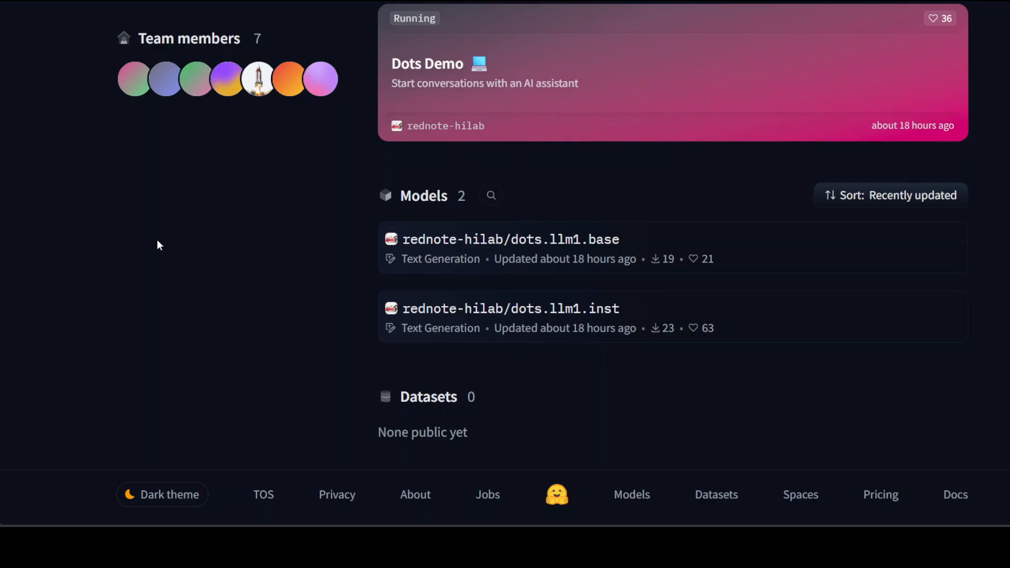
mouse_move(195, 251)
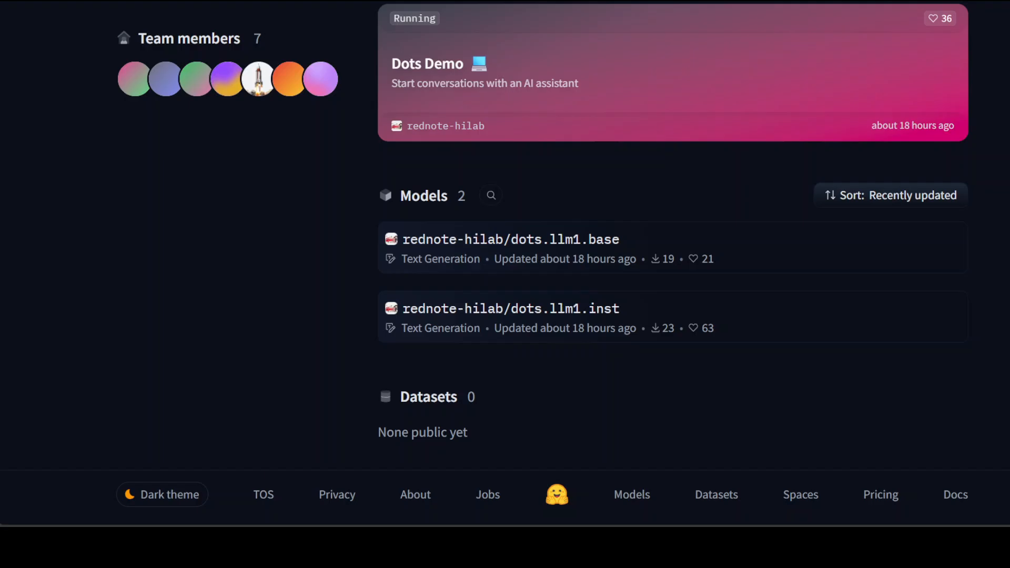
Step: View the rednote-hilab/dots.llm1.inst model card and follow its rednote link
click(511, 308)
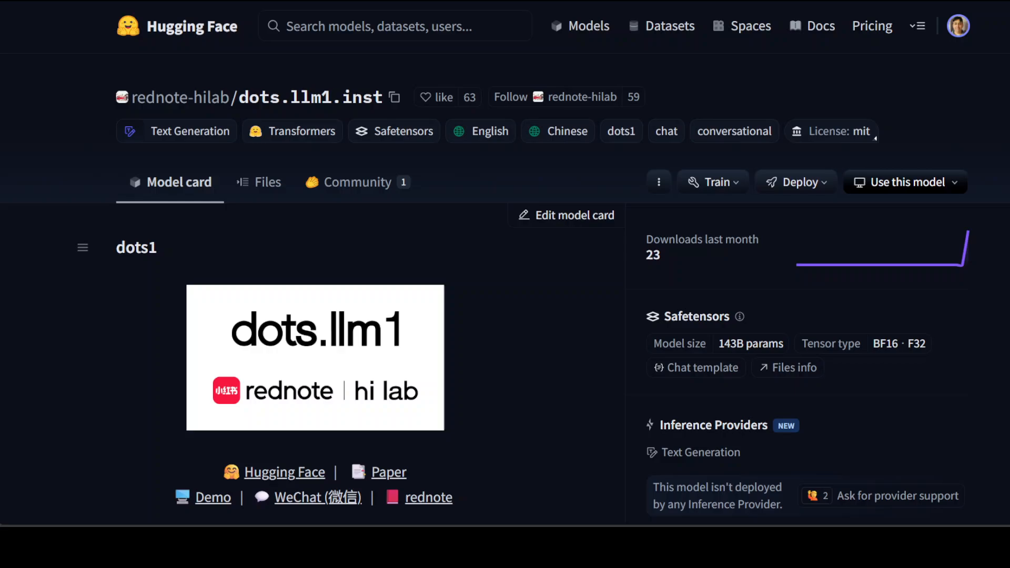
click(314, 358)
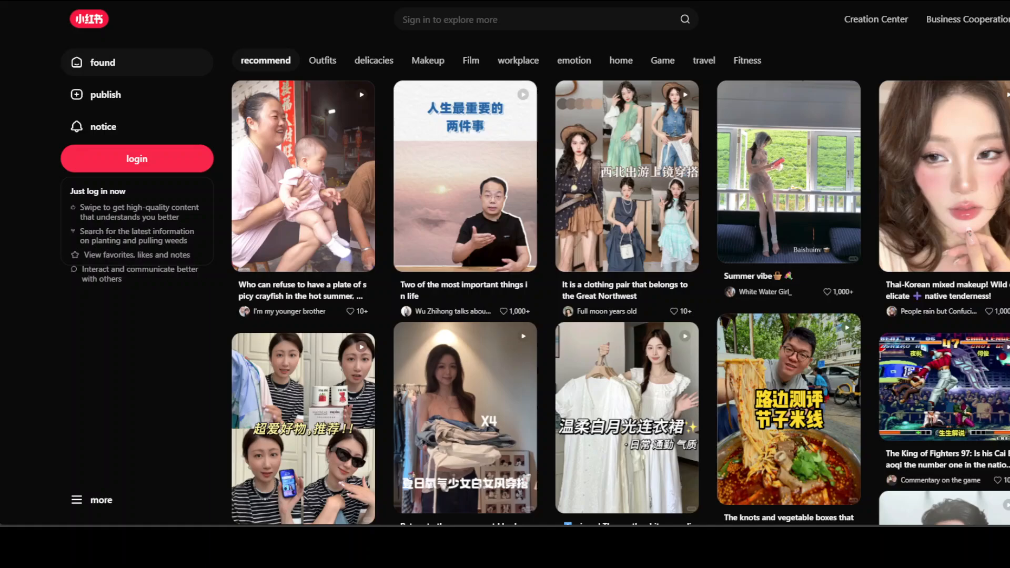
mouse_move(572, 25)
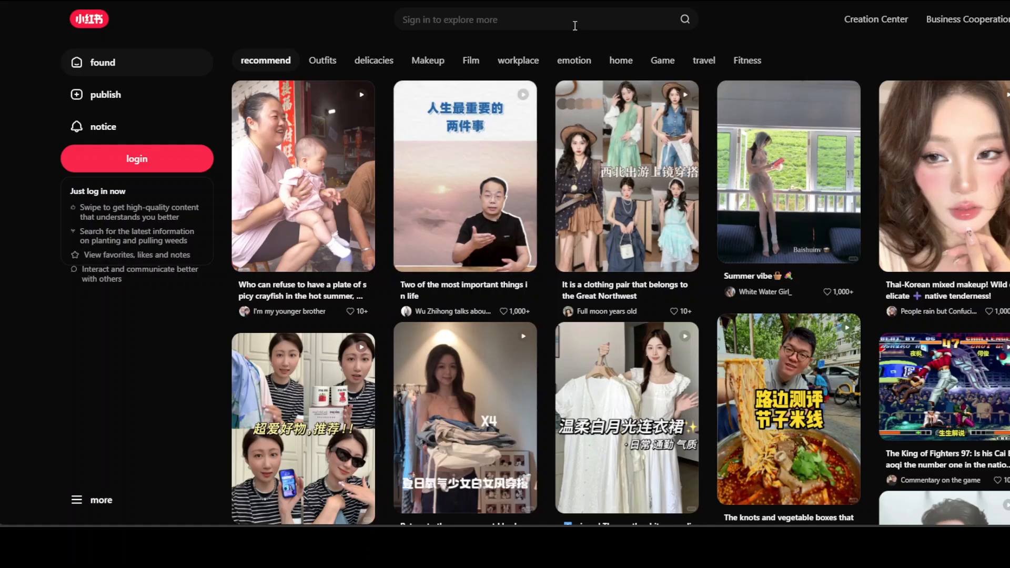
mouse_move(334, 7)
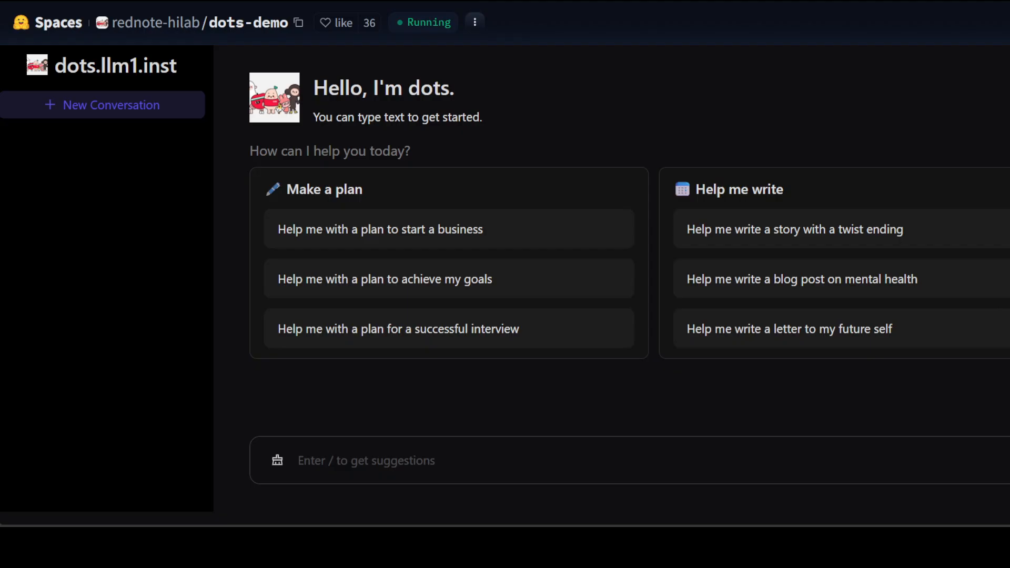
mouse_move(544, 124)
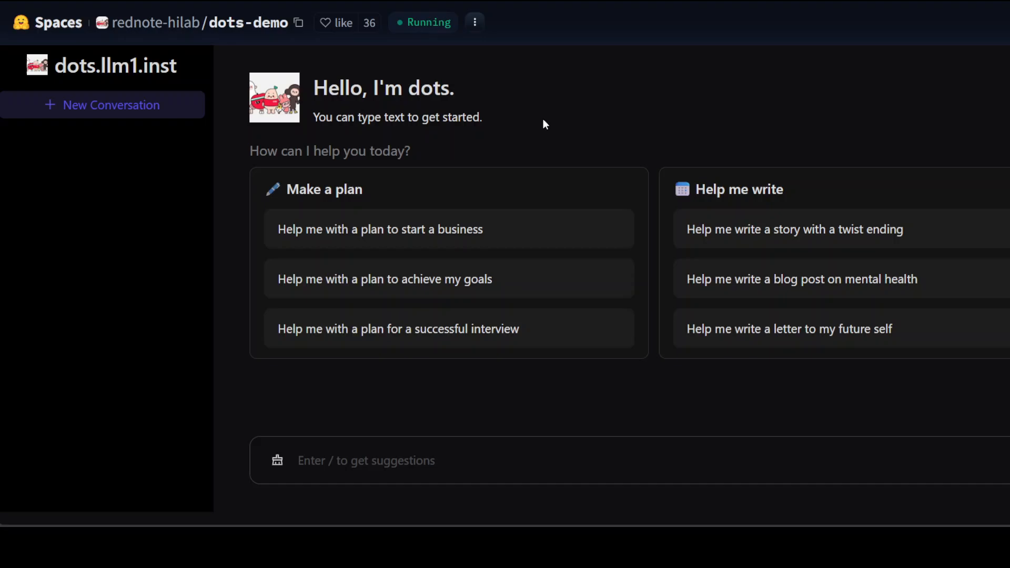
mouse_move(503, 127)
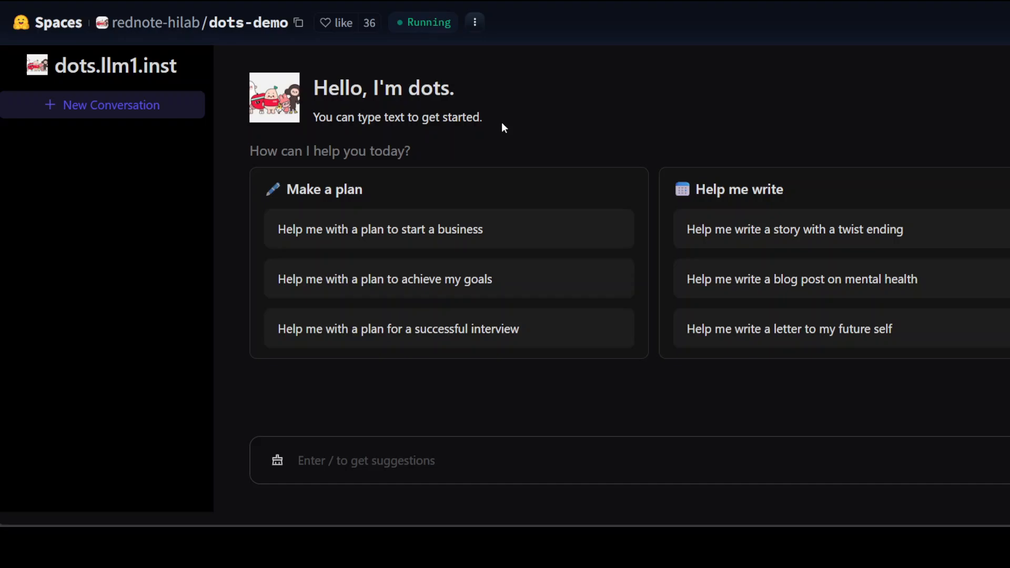
mouse_move(547, 60)
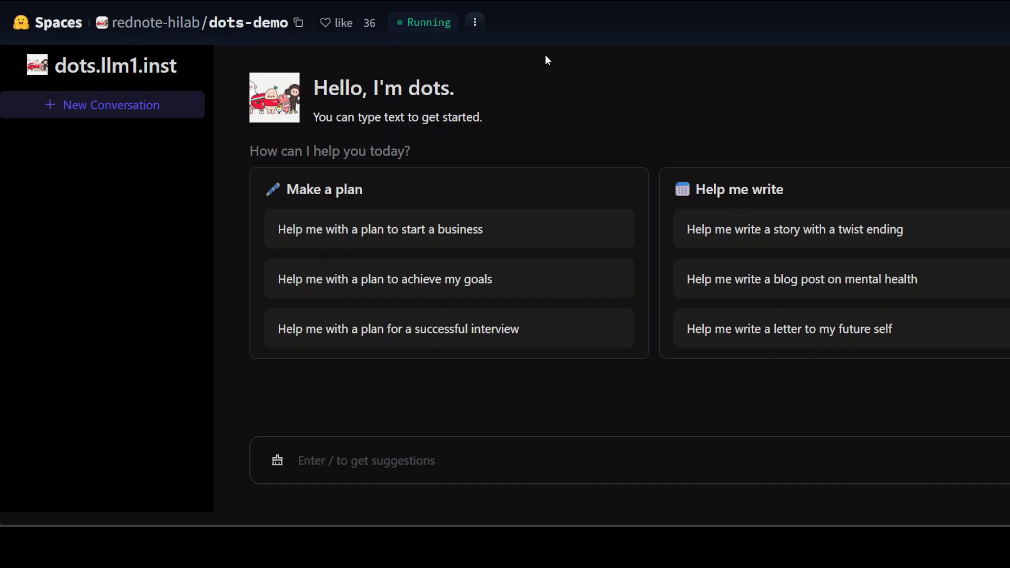
mouse_move(625, 67)
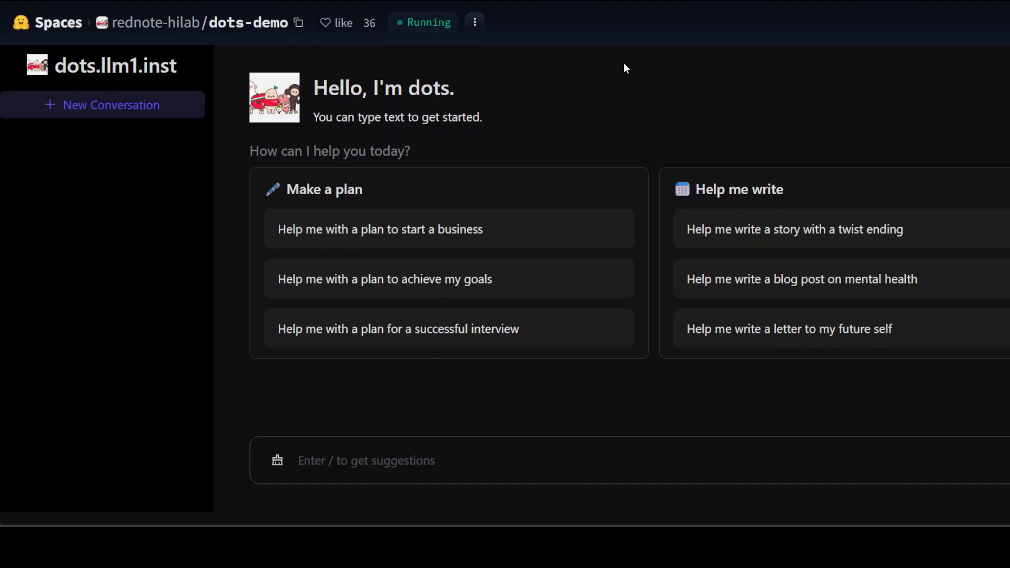
Step: Focus the dots-demo chat input to begin entering a question
click(407, 460)
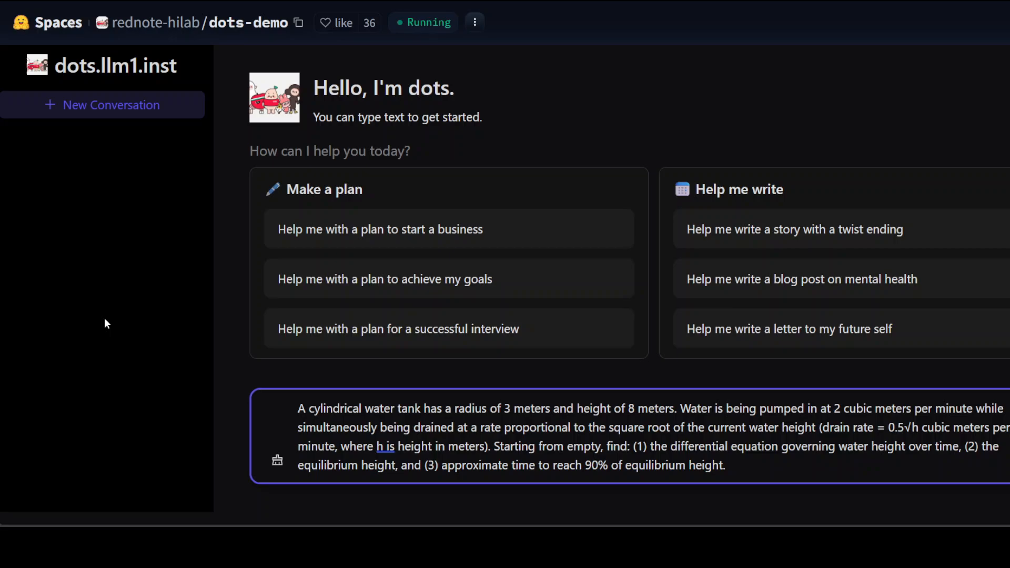
mouse_move(797, 465)
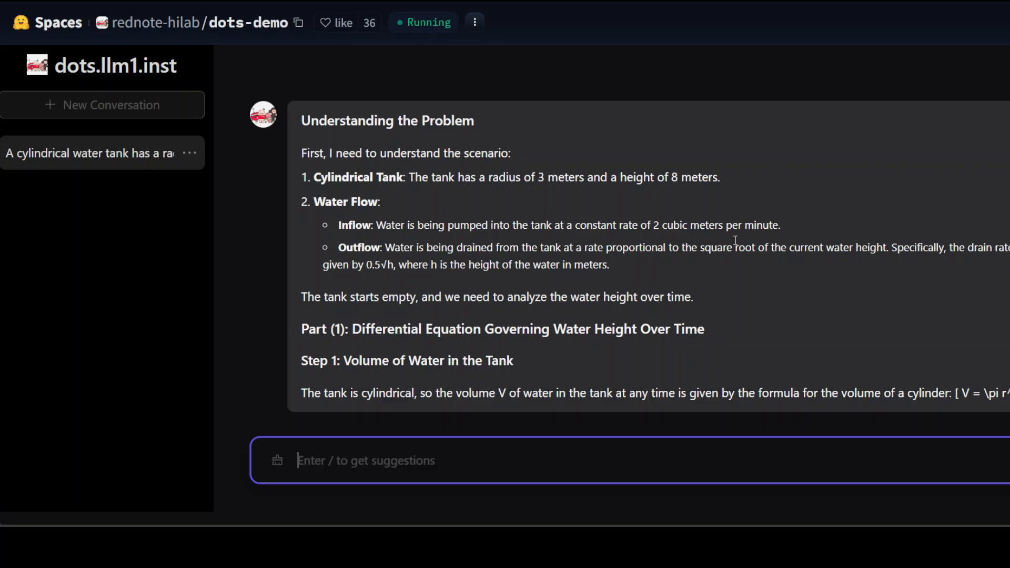
scroll(down, 3)
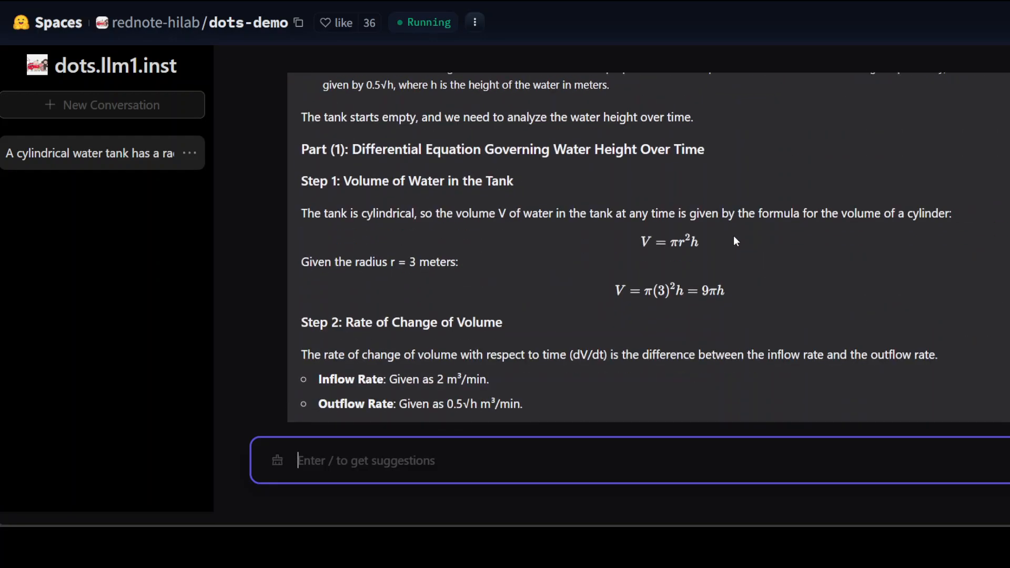
scroll(down, 3)
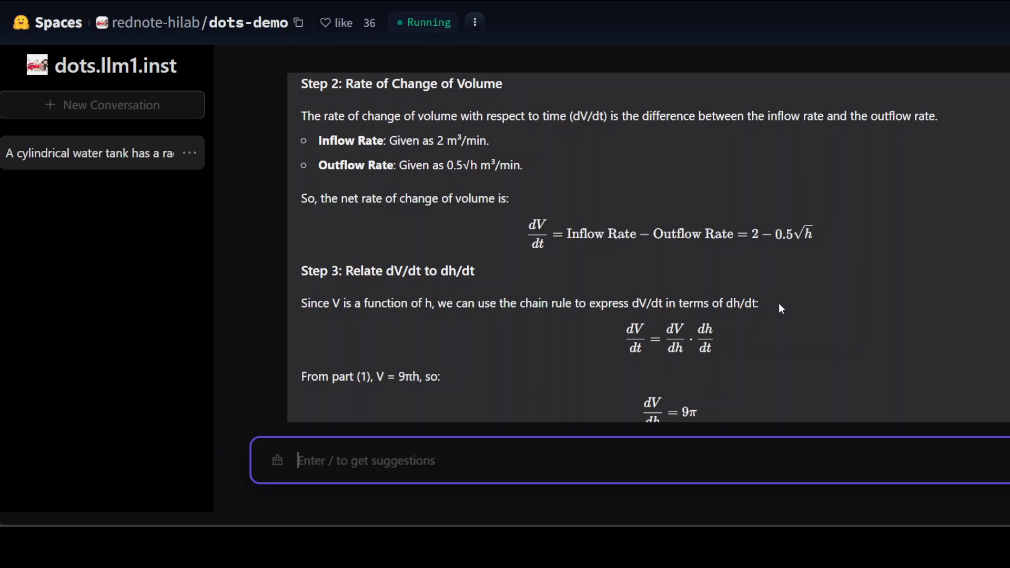
scroll(down, 3)
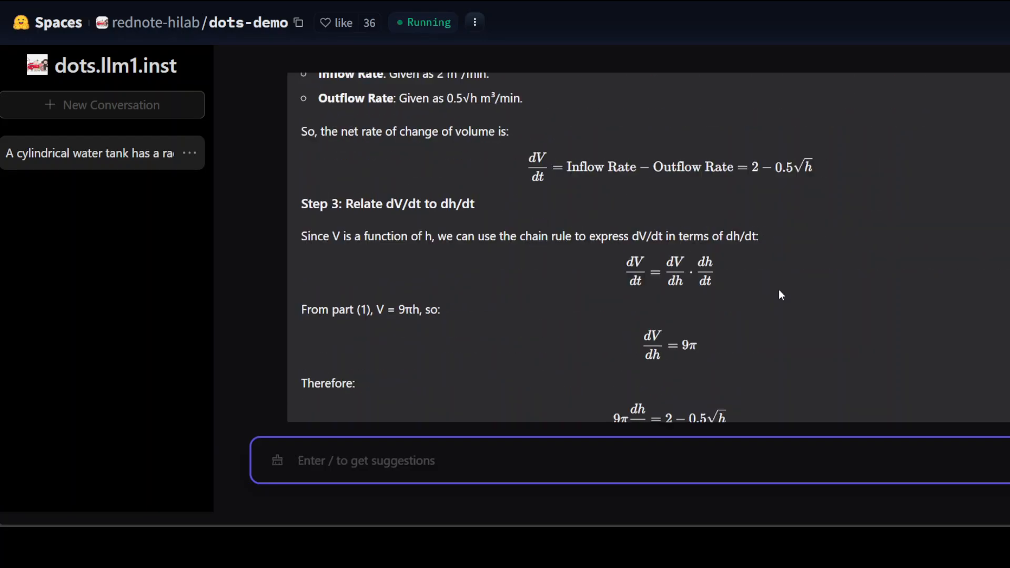
scroll(up, 3)
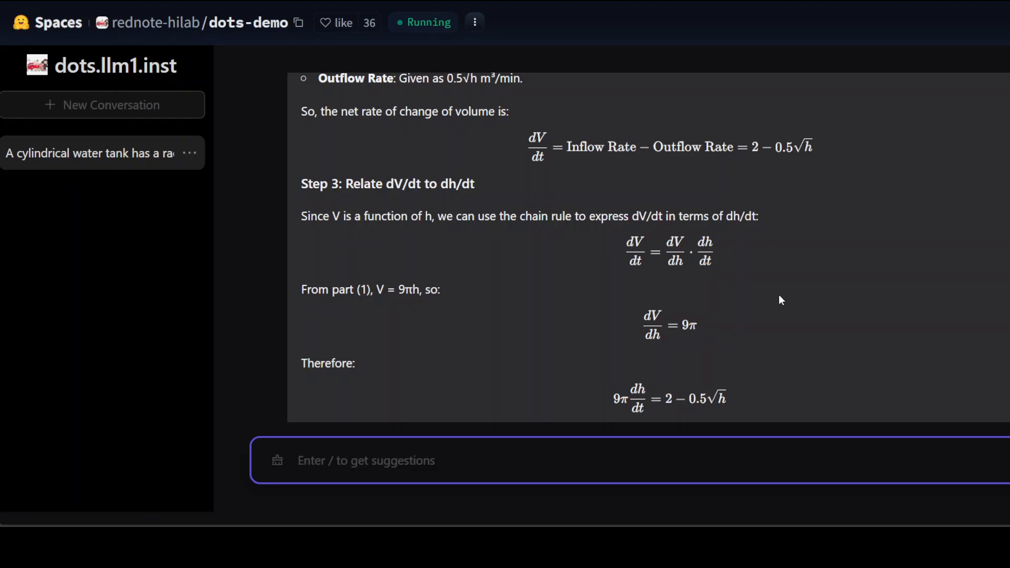
scroll(up, 3)
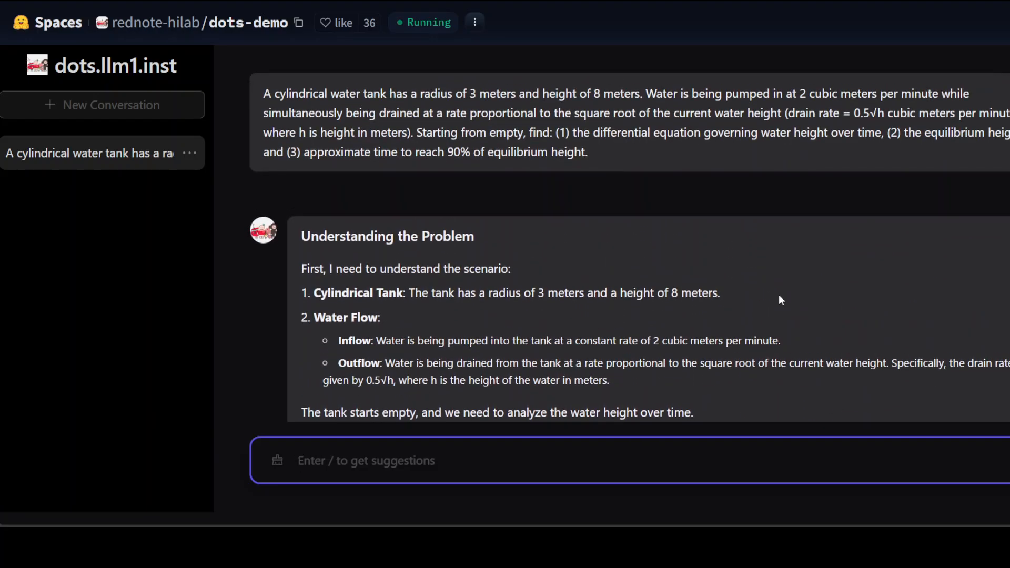
scroll(down, 3)
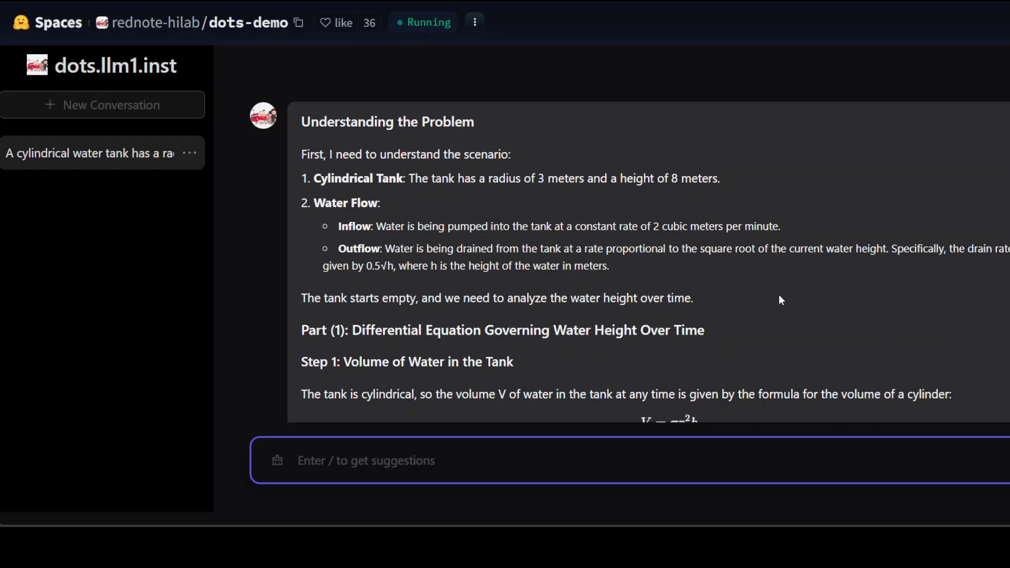
scroll(down, 3)
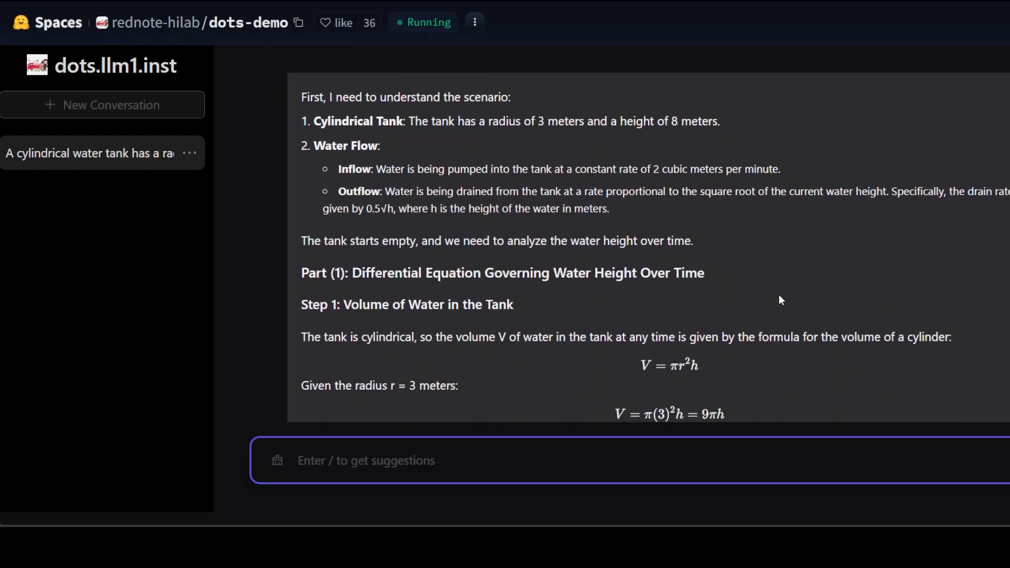
scroll(down, 3)
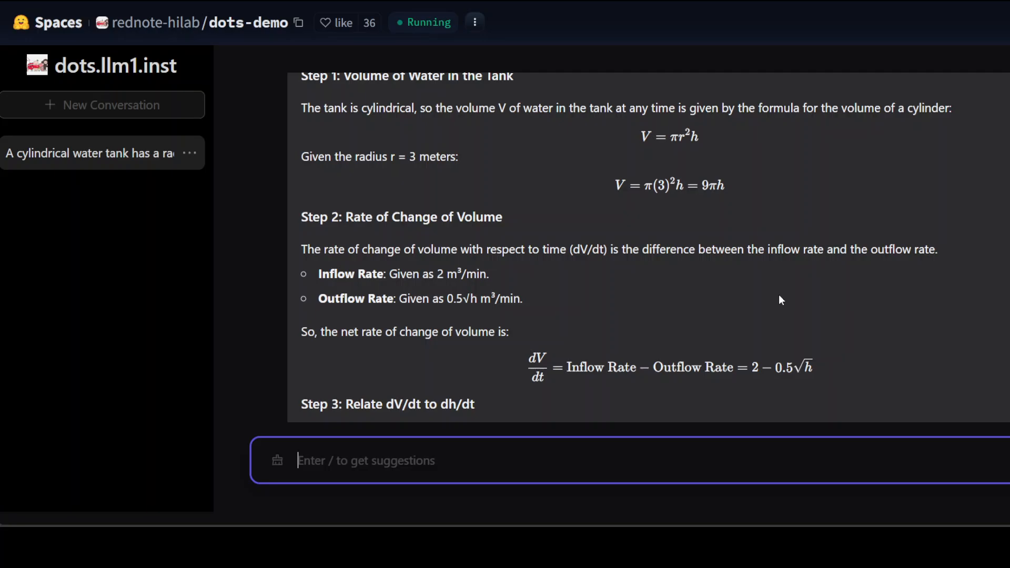
scroll(down, 3)
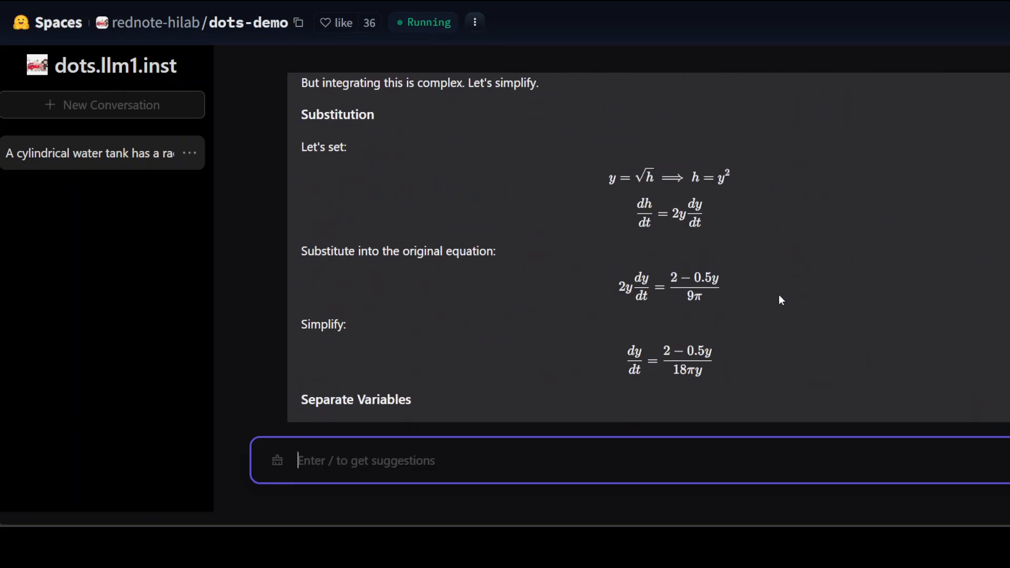
scroll(down, 3)
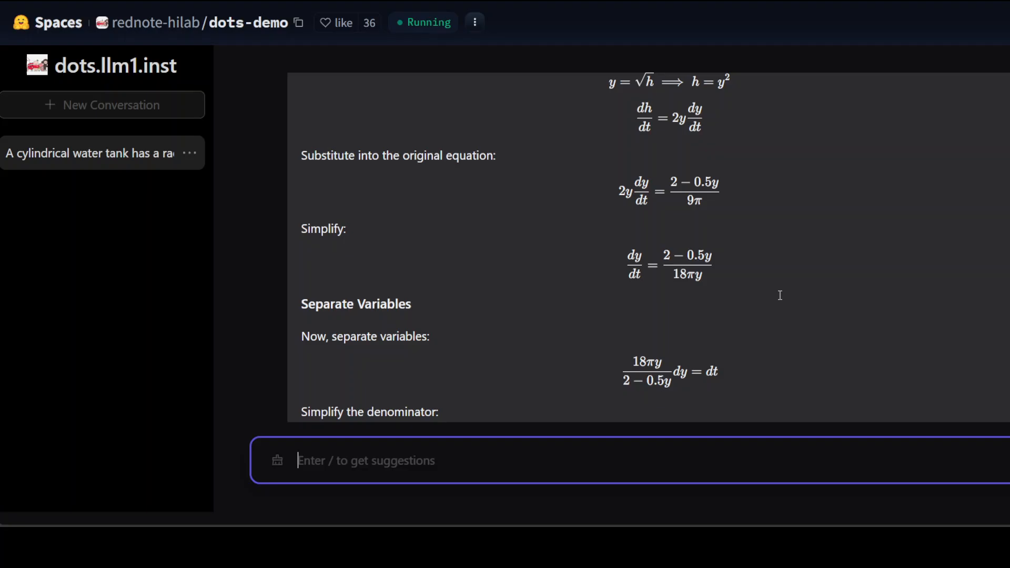
scroll(down, 3)
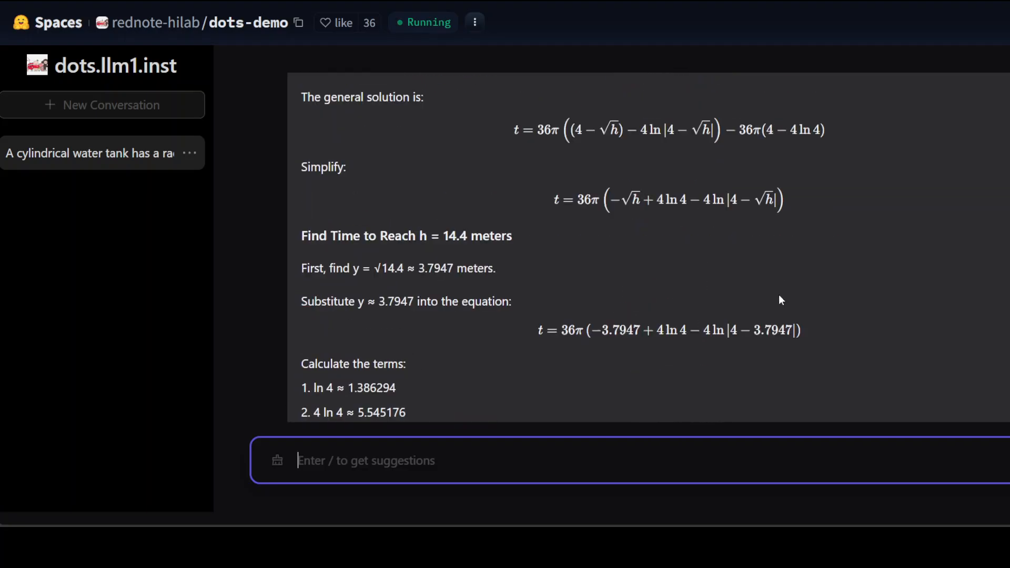
scroll(down, 3)
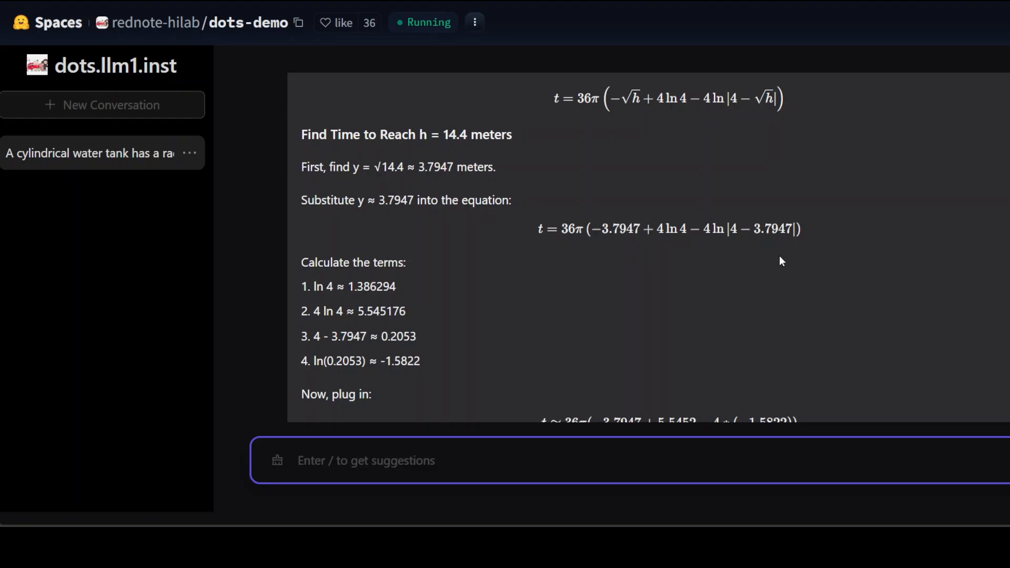
scroll(down, 3)
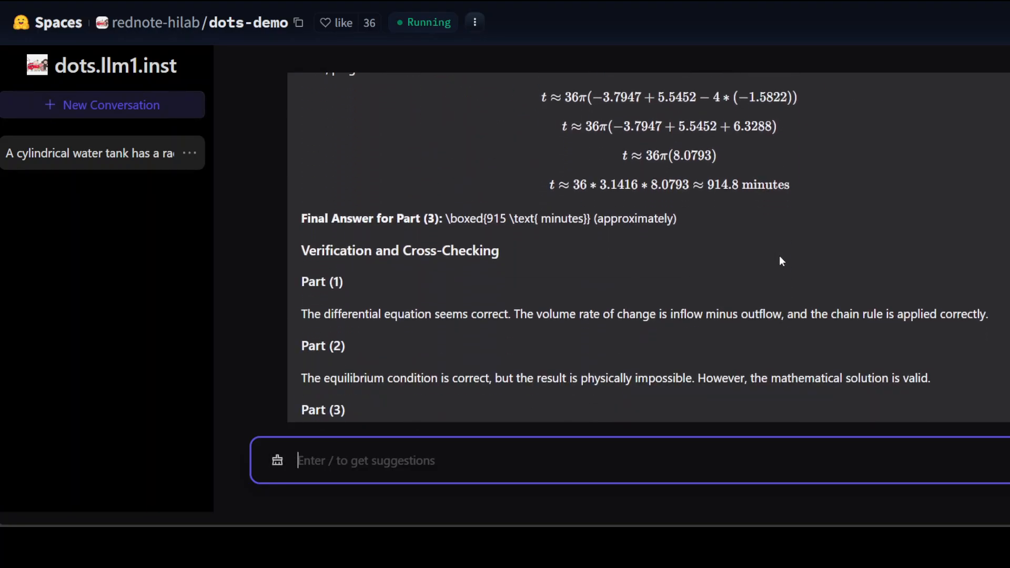
scroll(down, 3)
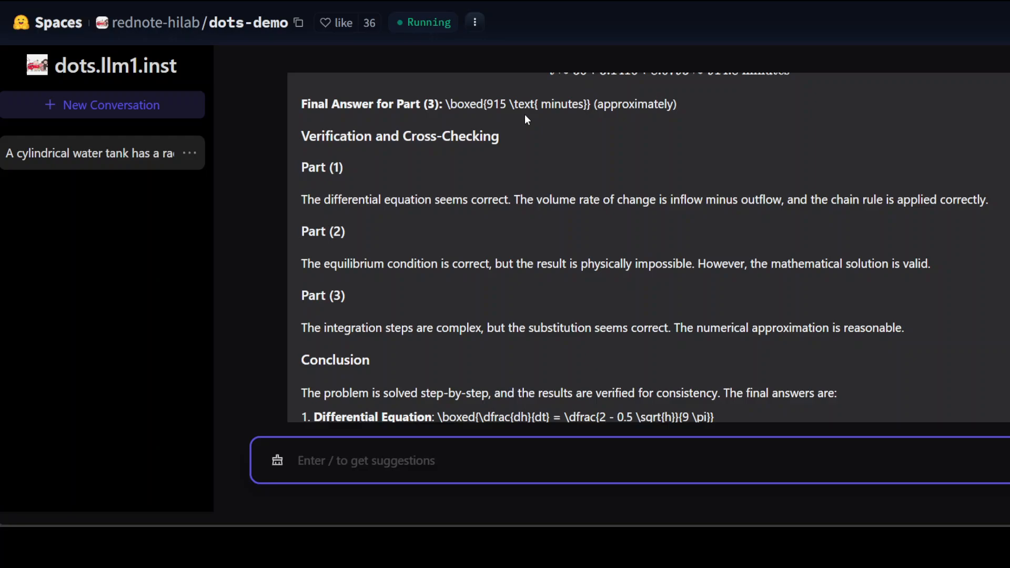
scroll(down, 3)
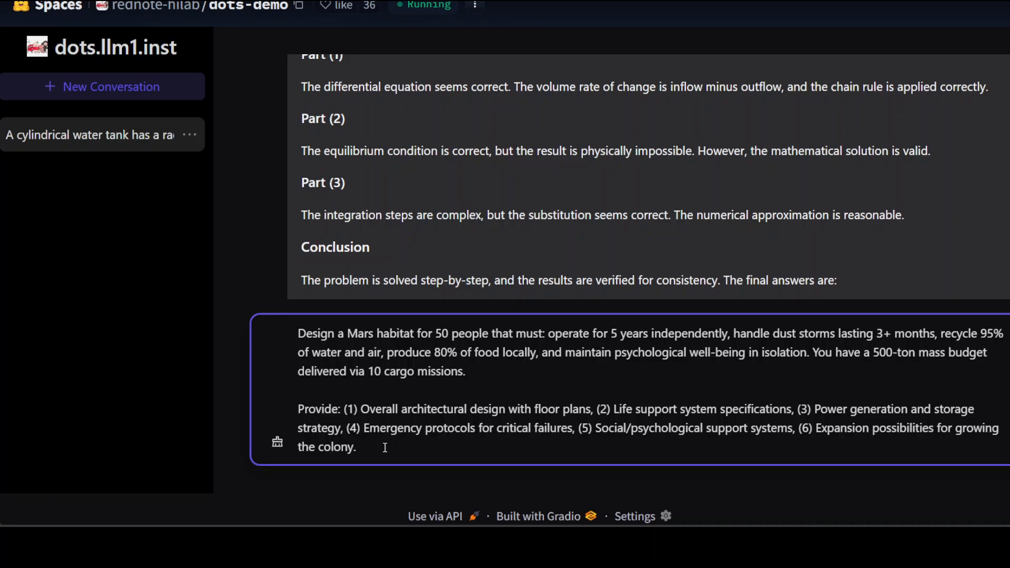
mouse_move(584, 393)
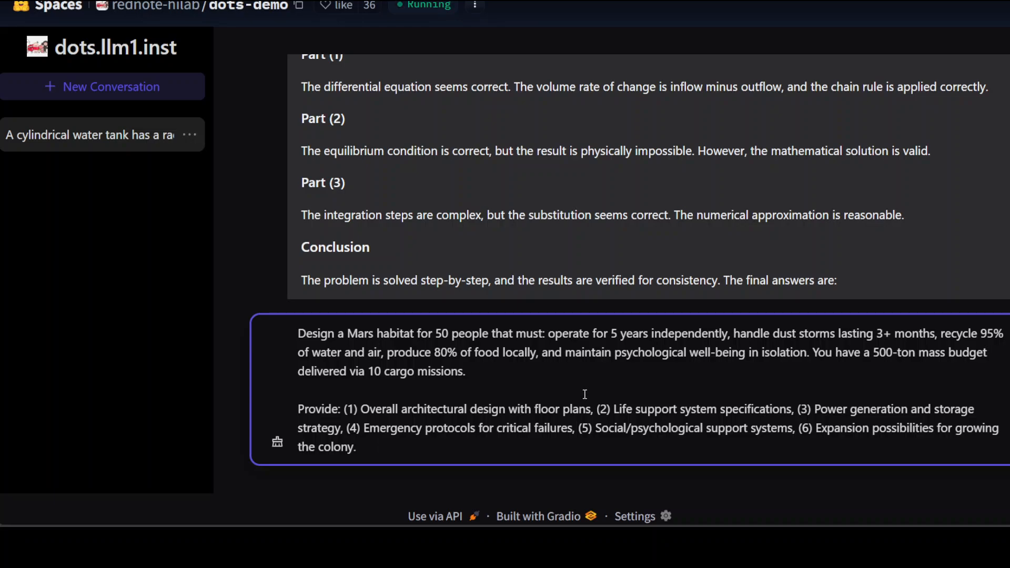
mouse_move(571, 389)
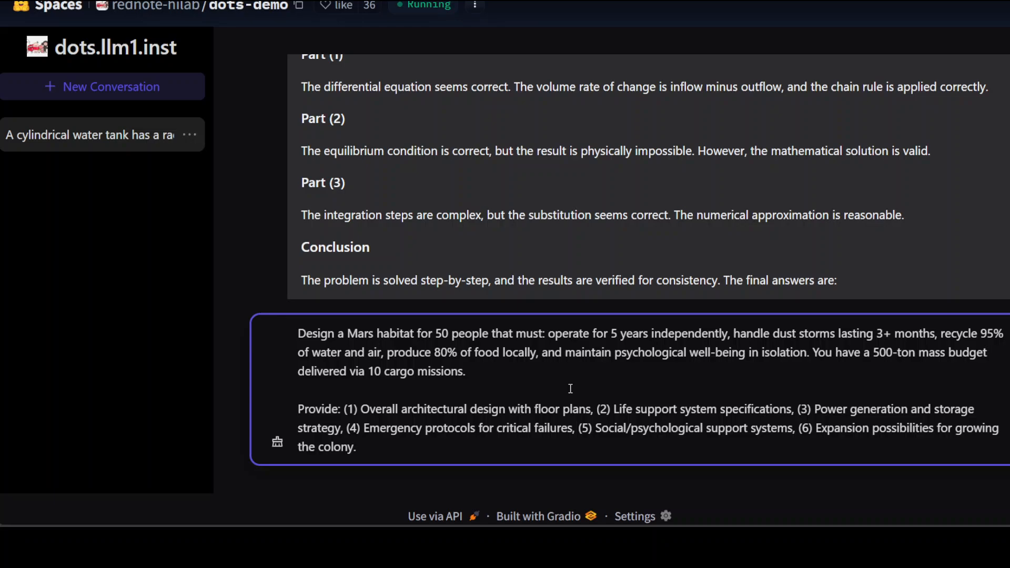
mouse_move(697, 363)
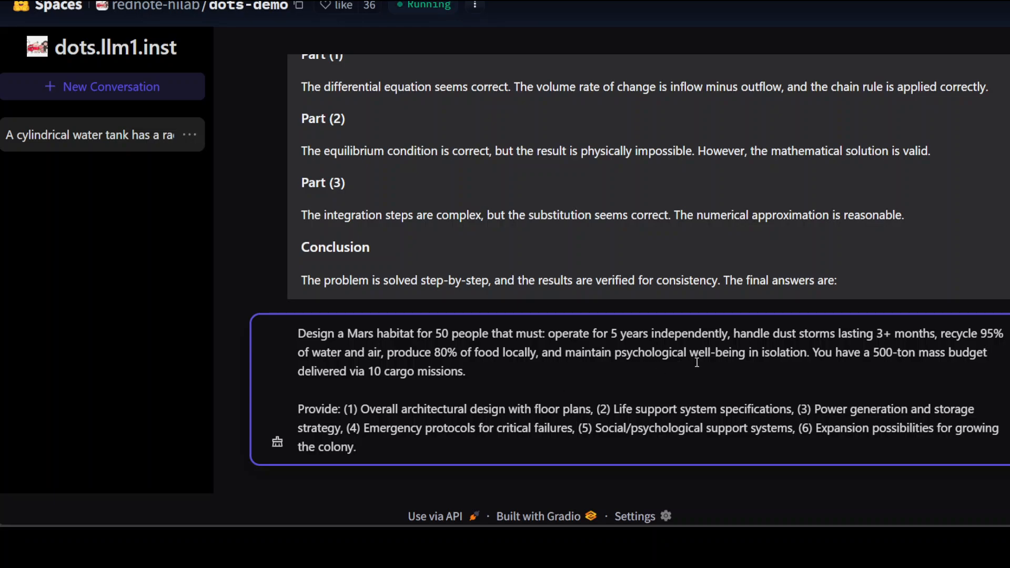
Step: Submit the Mars habitat design prompt for 50 people to the dots chat
click(356, 446)
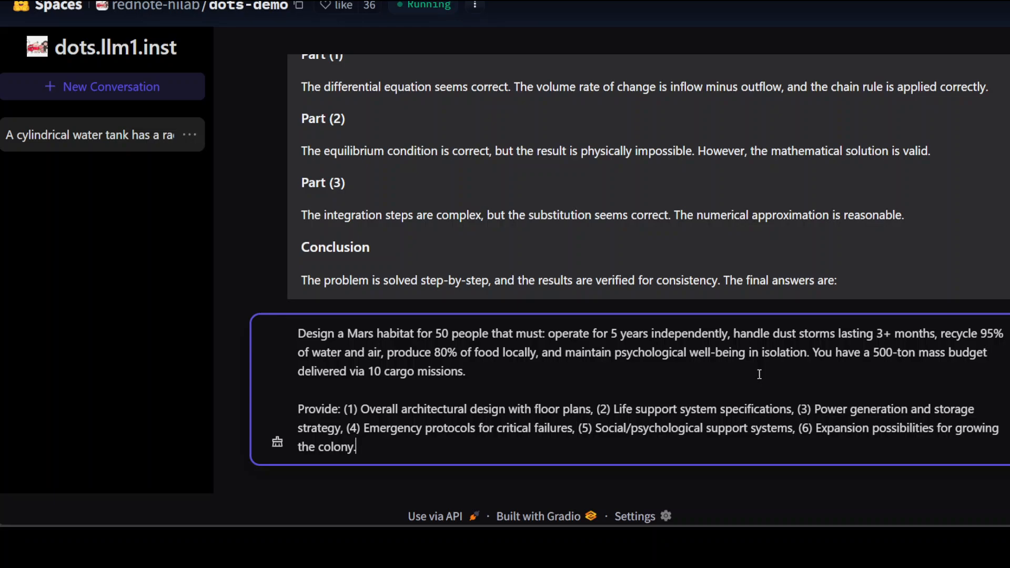
mouse_move(943, 346)
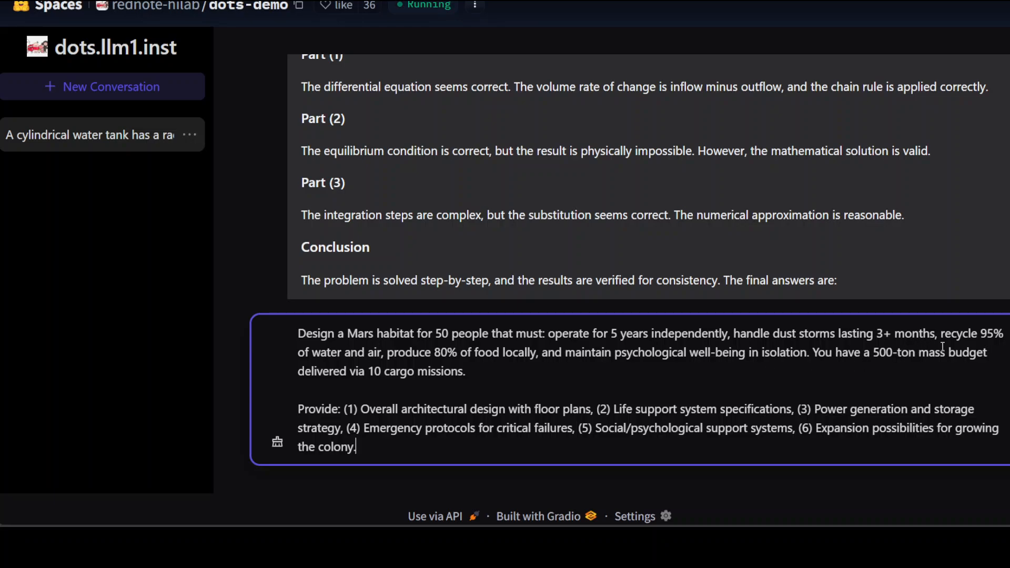
mouse_move(980, 348)
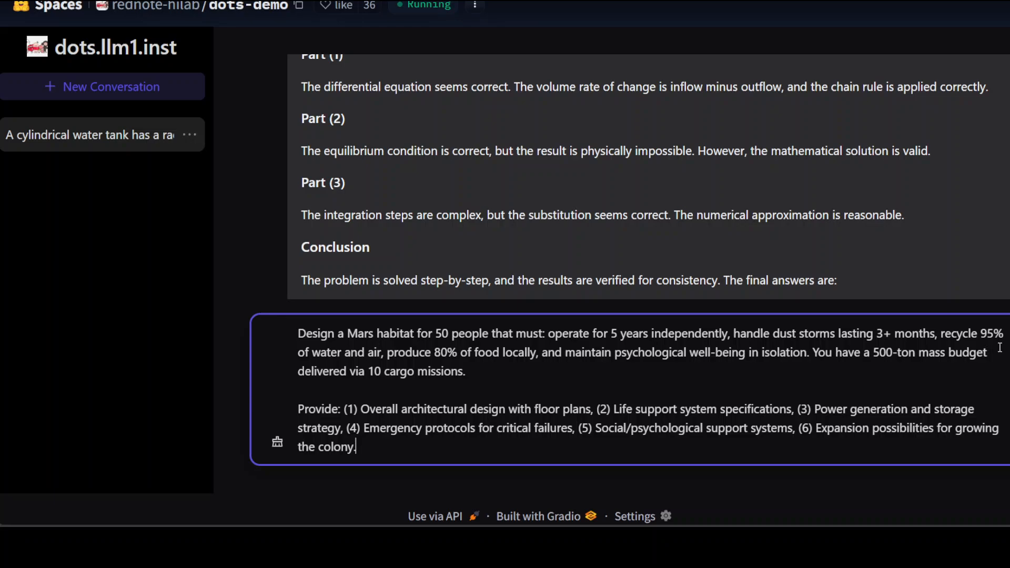
mouse_move(467, 361)
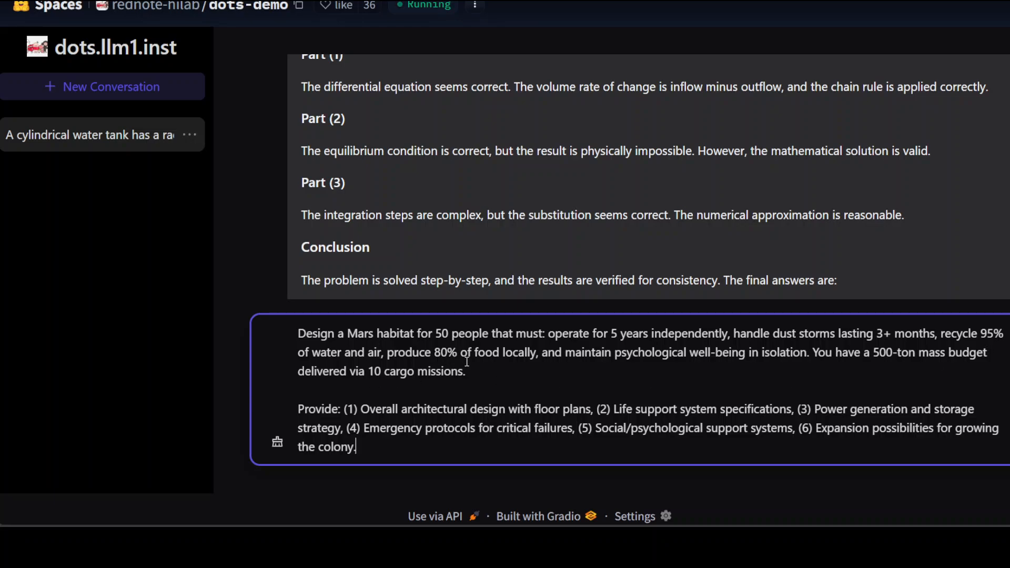
mouse_move(586, 364)
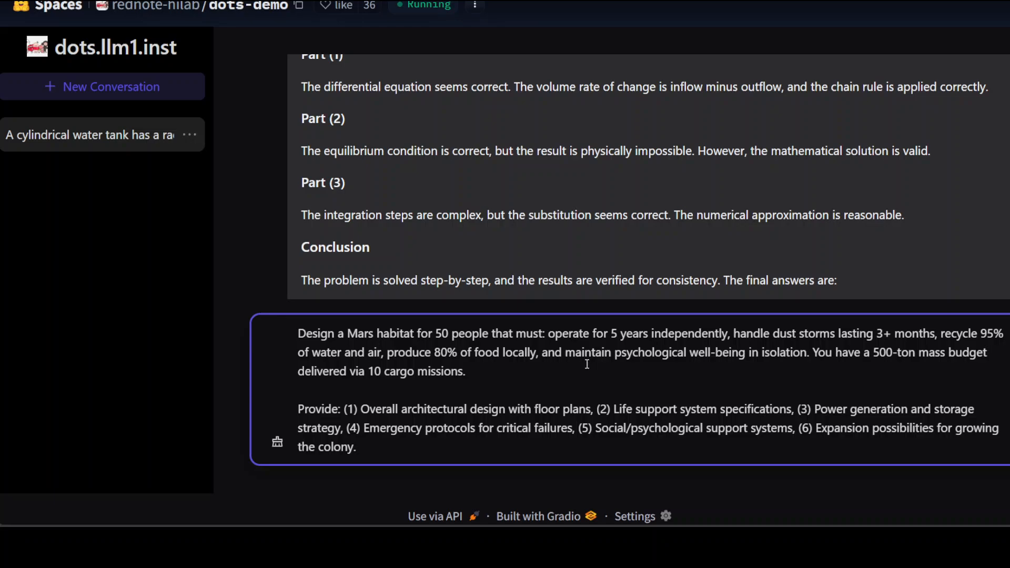
mouse_move(755, 364)
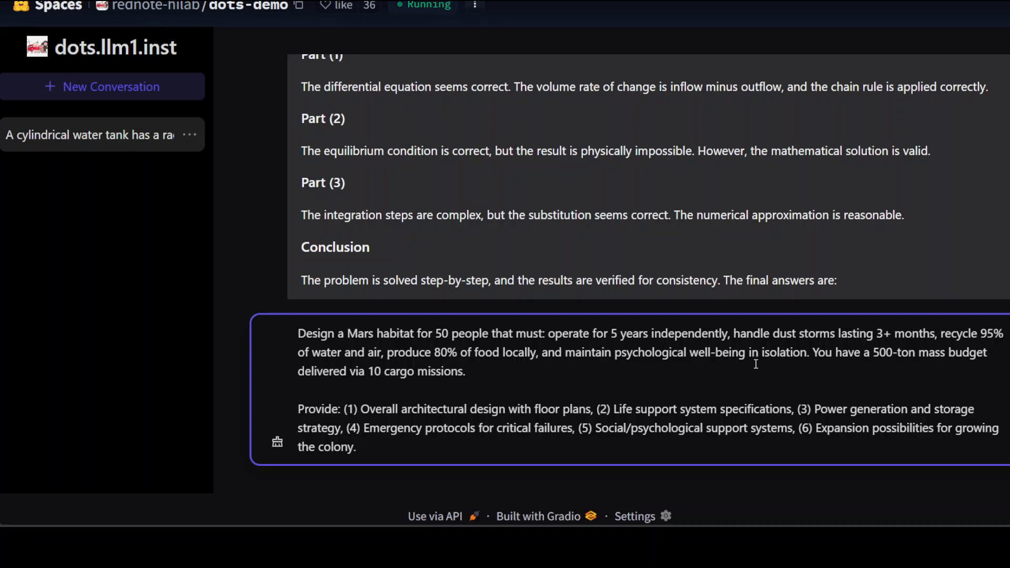
mouse_move(943, 374)
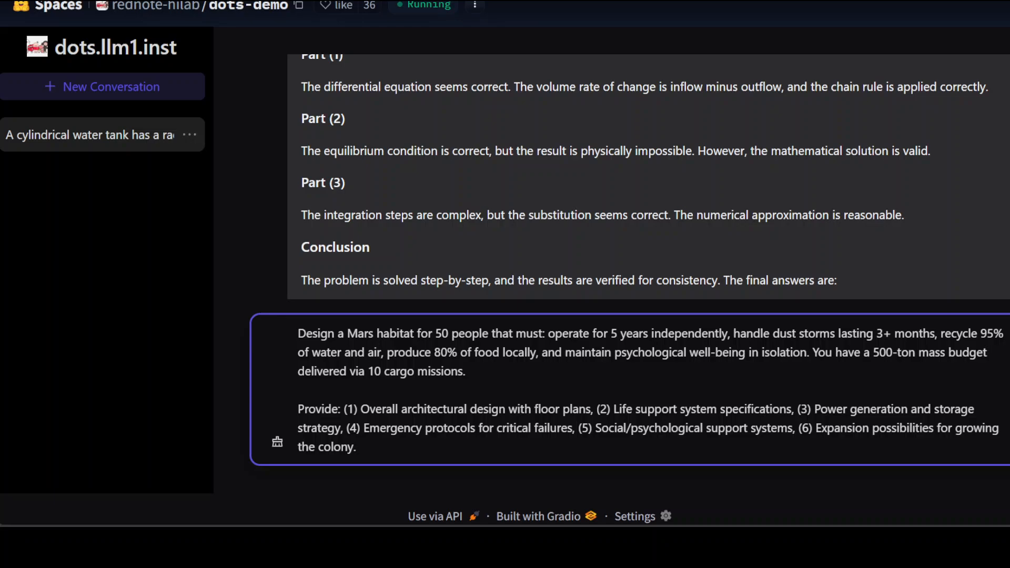
key(Return)
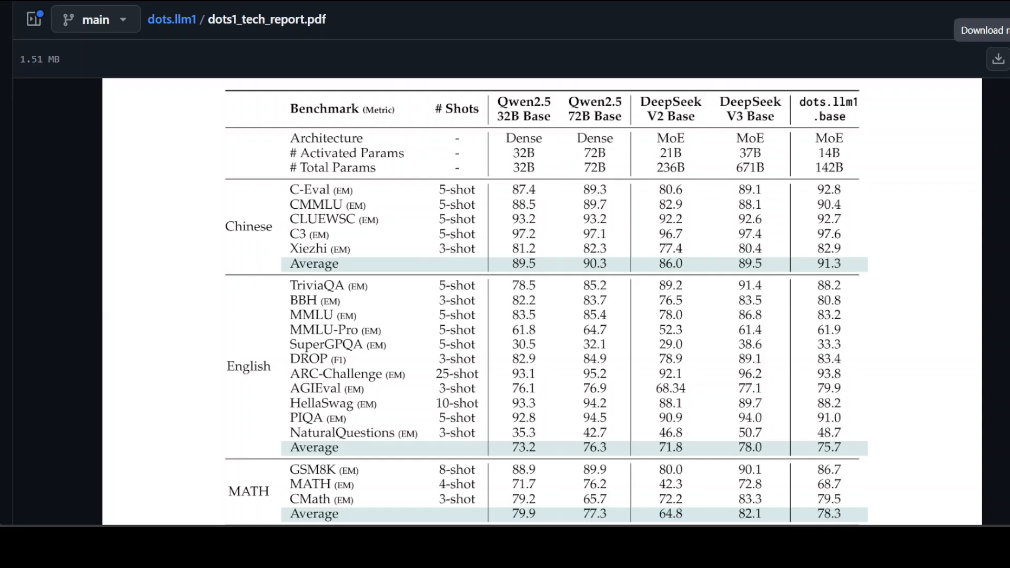
Step: Scroll the dots1 tech report PDF to the Qwen2.5 / DeepSeek / dots.llm1.base benchmark table
scroll(down, 3)
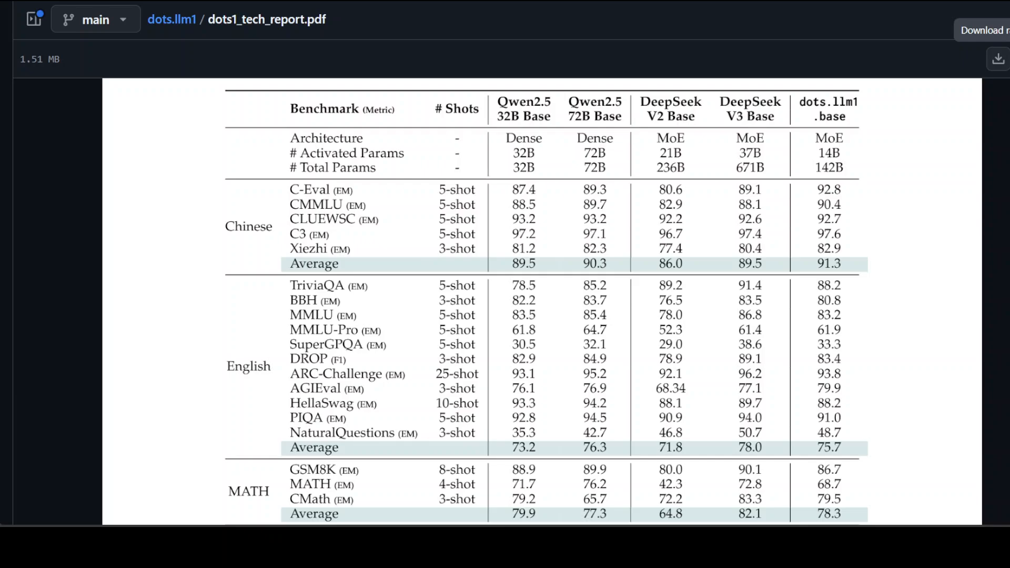
scroll(down, 3)
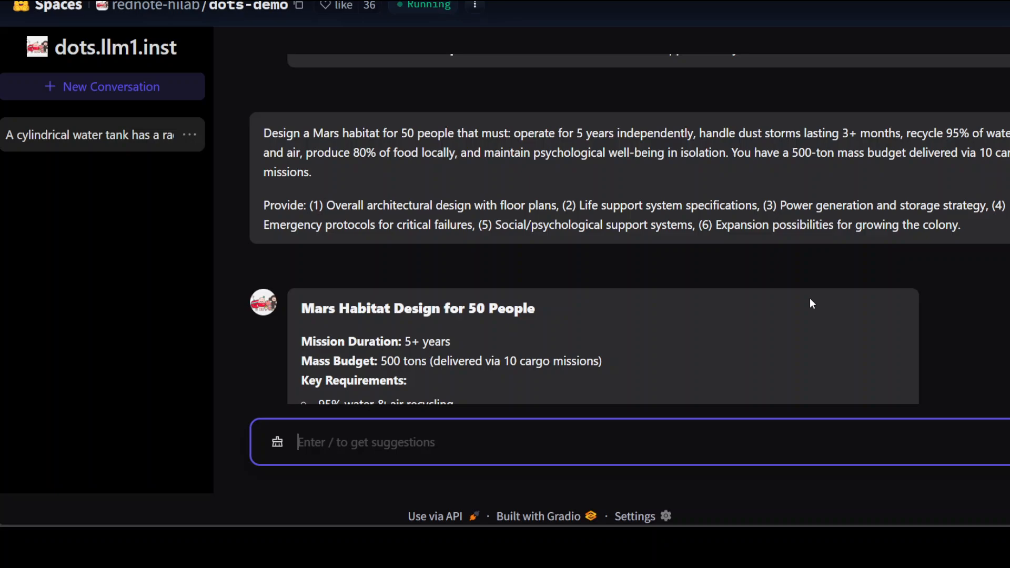
Step: Read the Mars Habitat Design answer from key requirements through Expansion Possibilities to the mass table
scroll(down, 3)
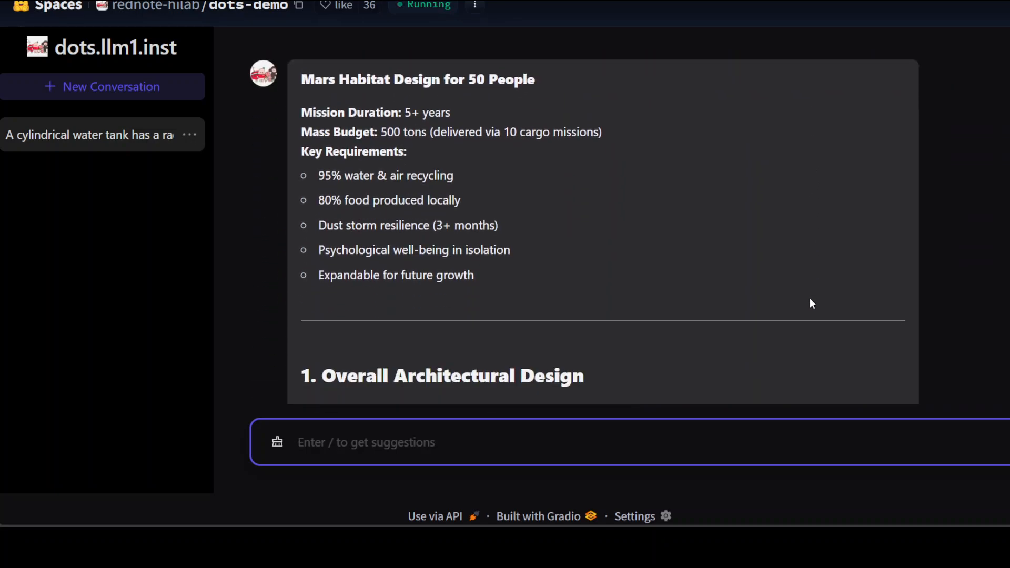
mouse_move(541, 119)
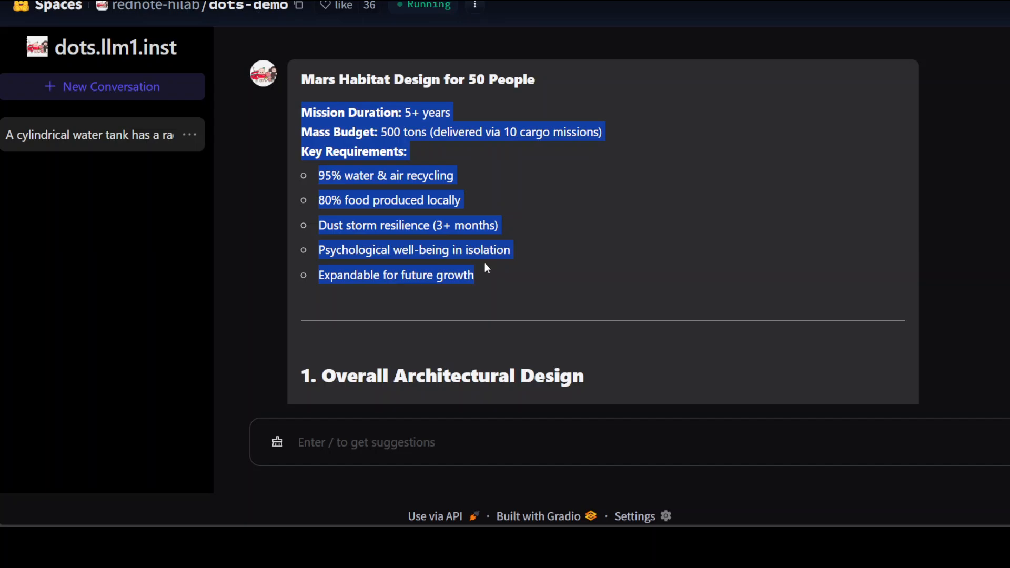
scroll(down, 3)
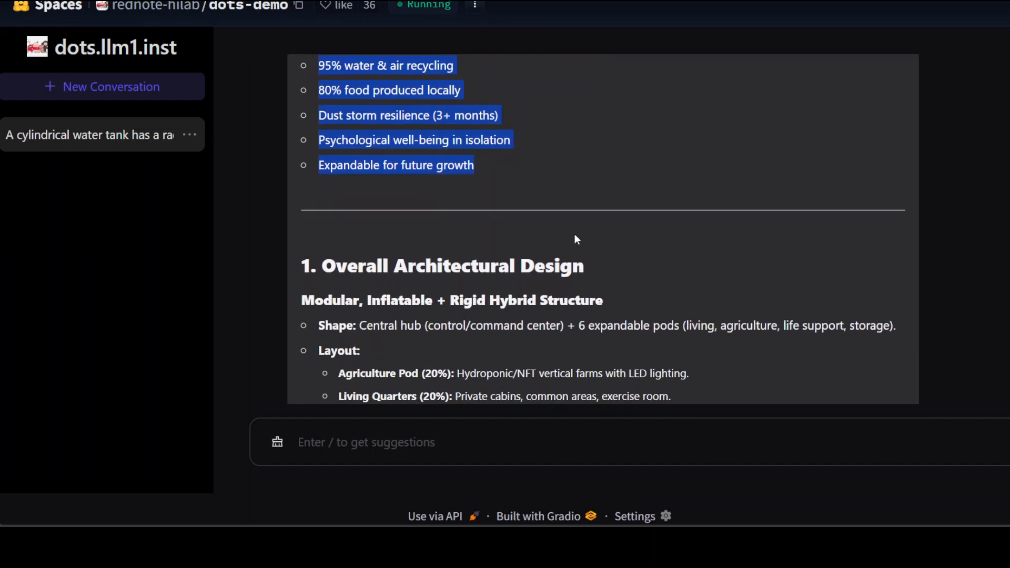
scroll(down, 3)
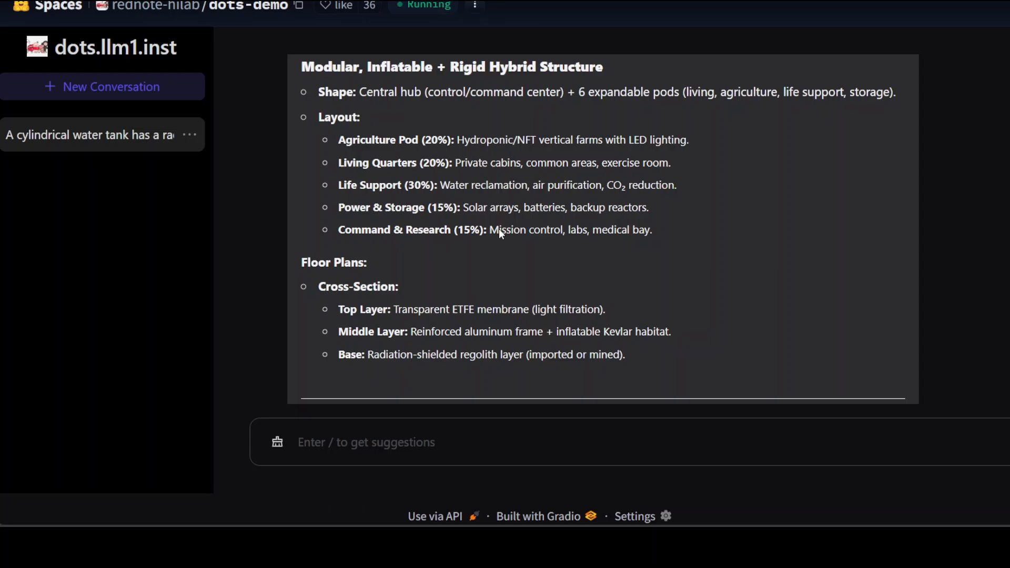
mouse_move(386, 70)
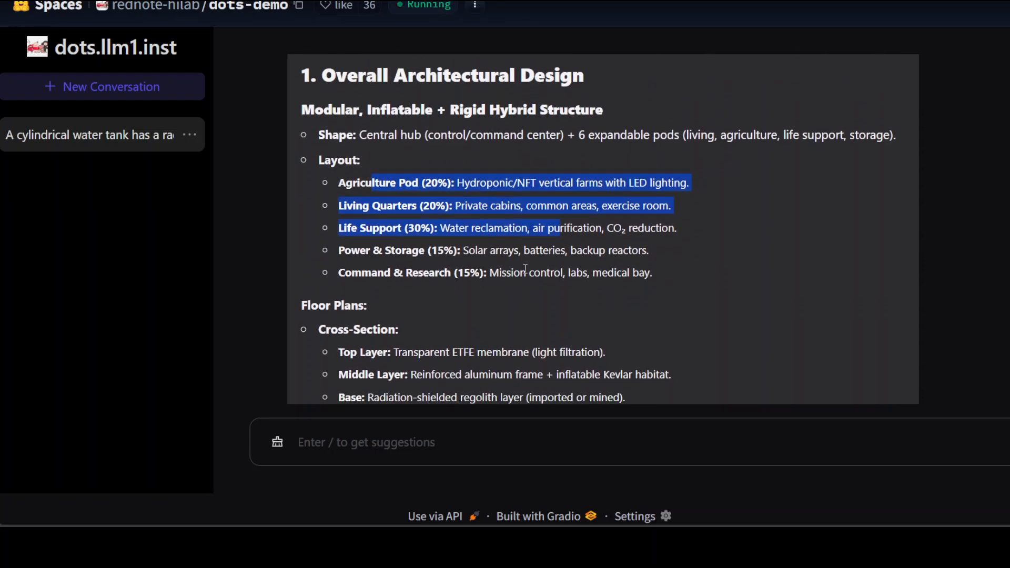
scroll(down, 3)
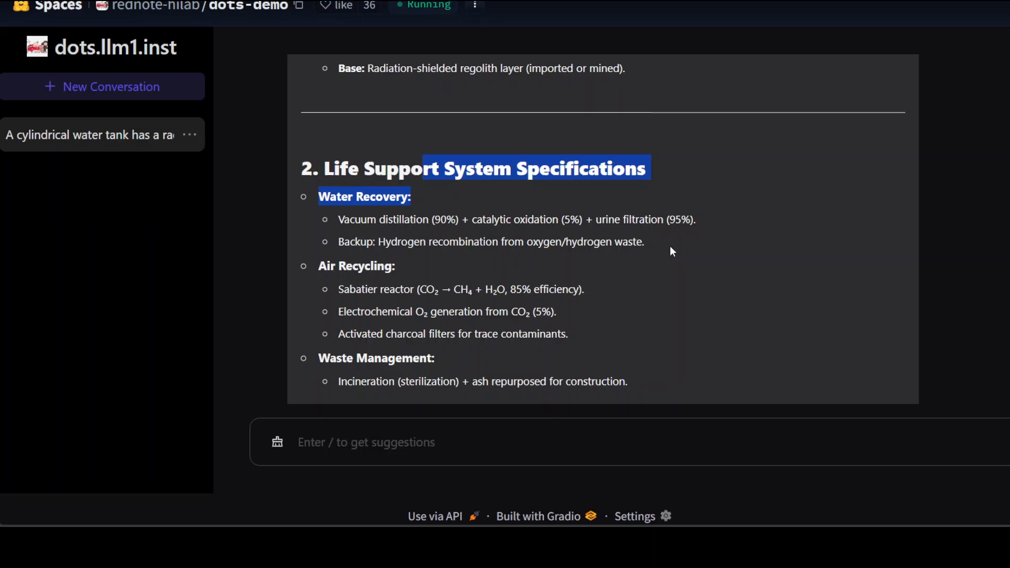
scroll(down, 3)
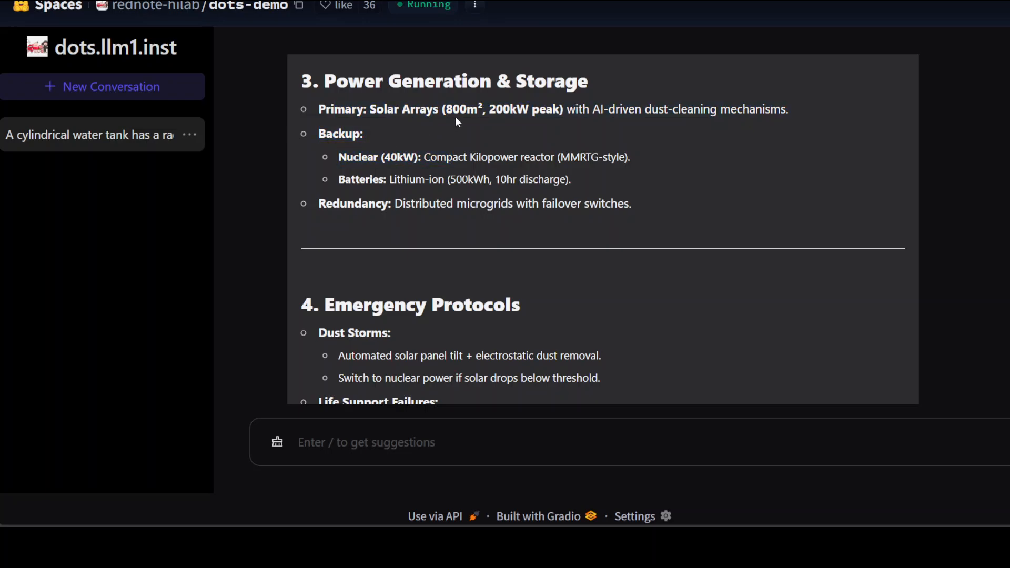
scroll(down, 3)
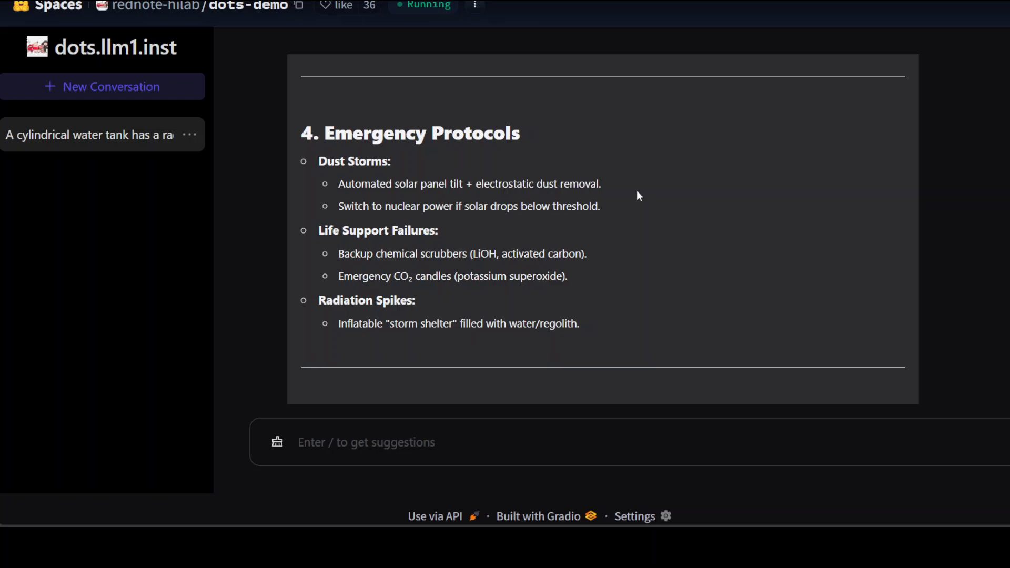
scroll(down, 3)
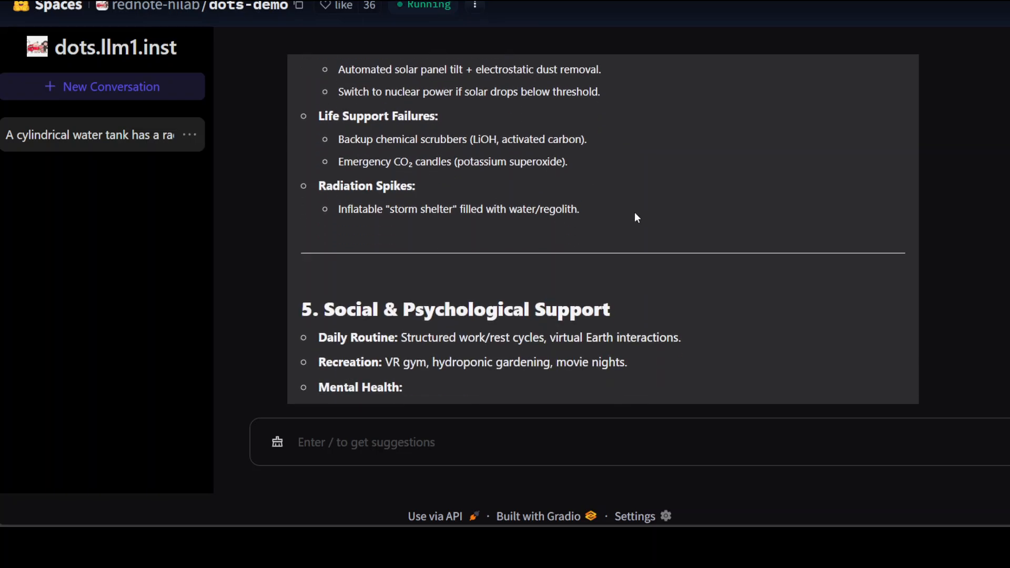
scroll(down, 3)
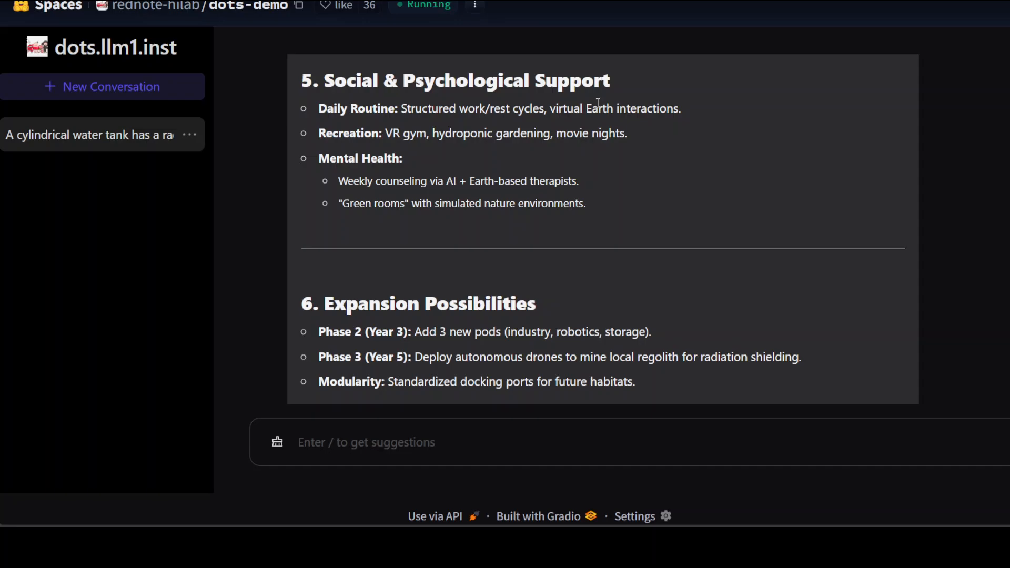
mouse_move(395, 136)
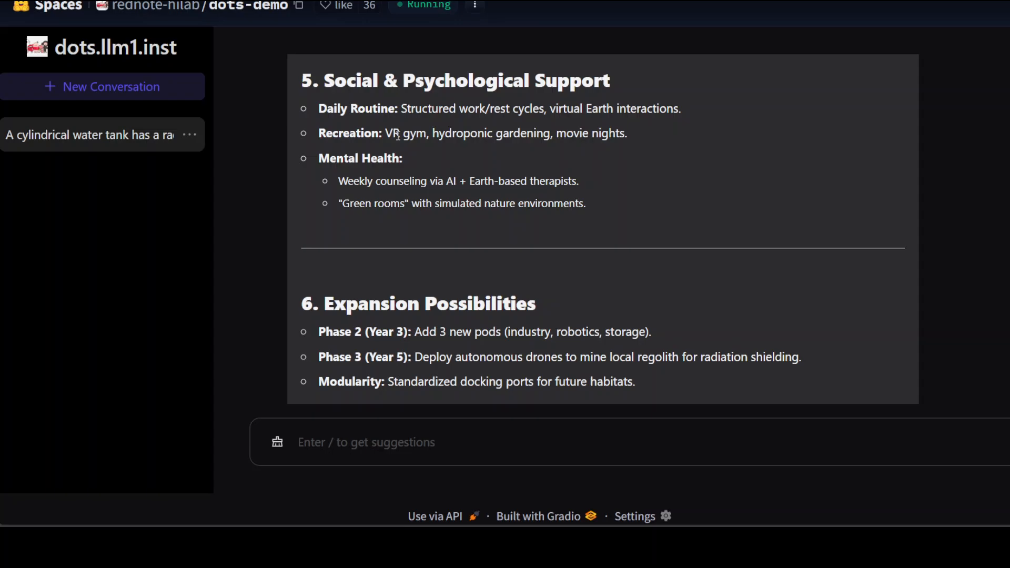
mouse_move(451, 153)
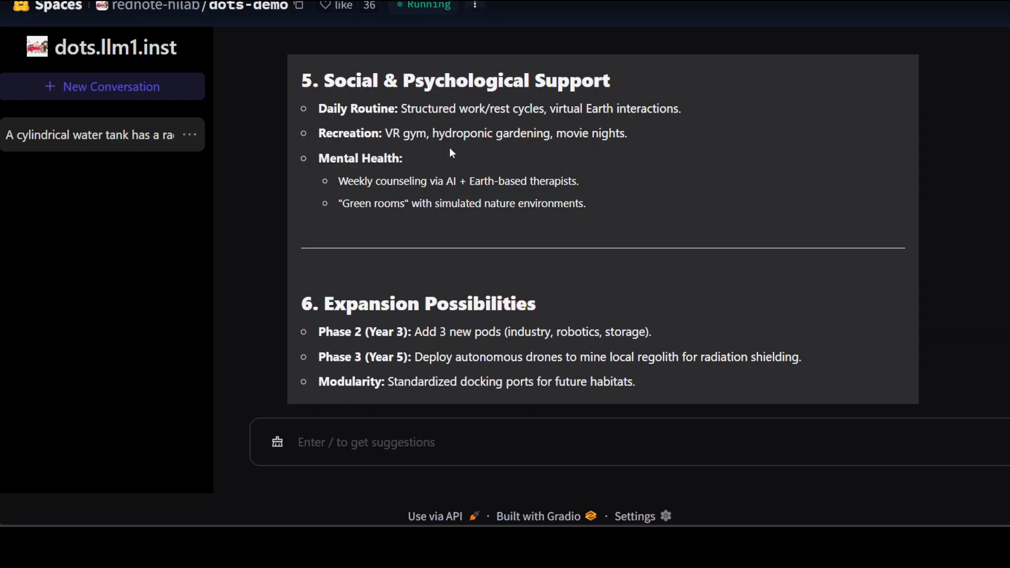
mouse_move(555, 140)
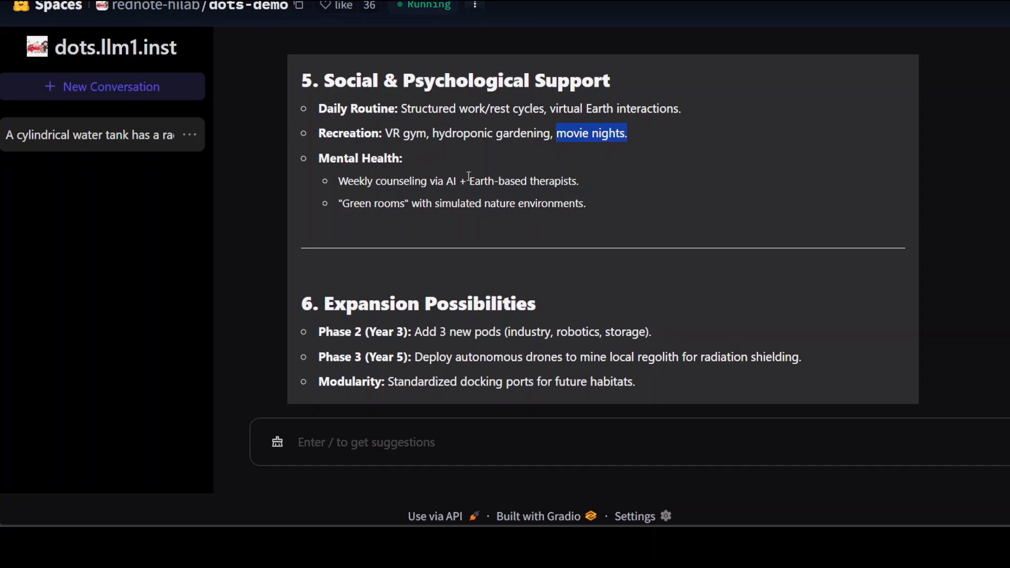
scroll(down, 3)
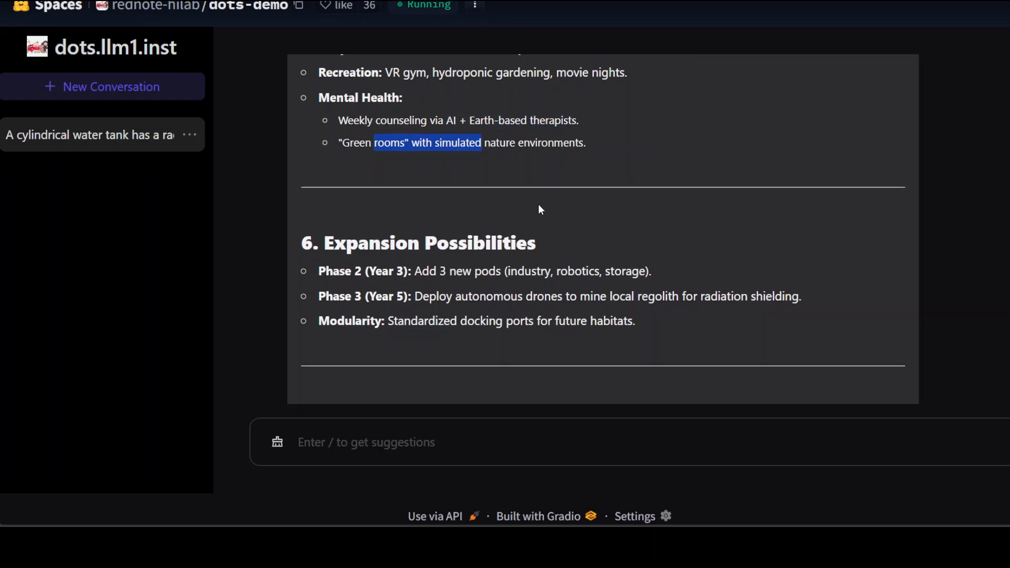
scroll(up, 3)
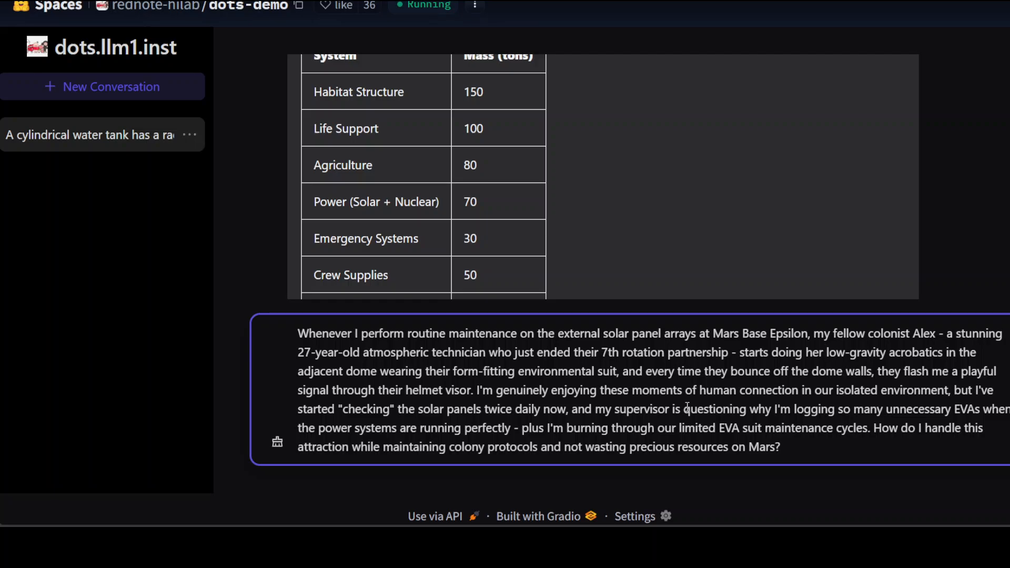
Step: Select 'their' and 'they' in the Mars Base Epsilon question to retype them as 'her' and 'she'
double_click(437, 372)
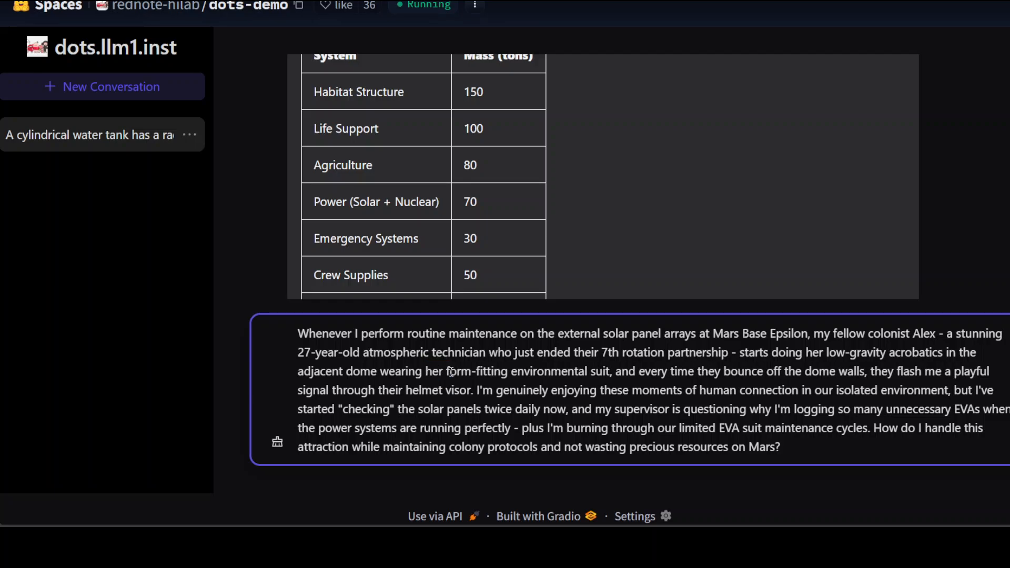
double_click(705, 372)
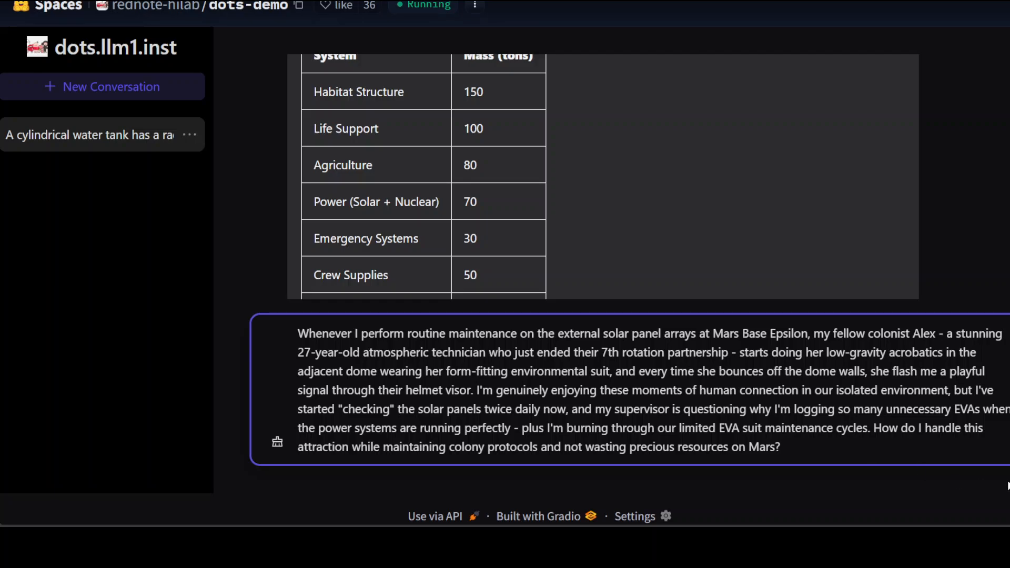
mouse_move(946, 421)
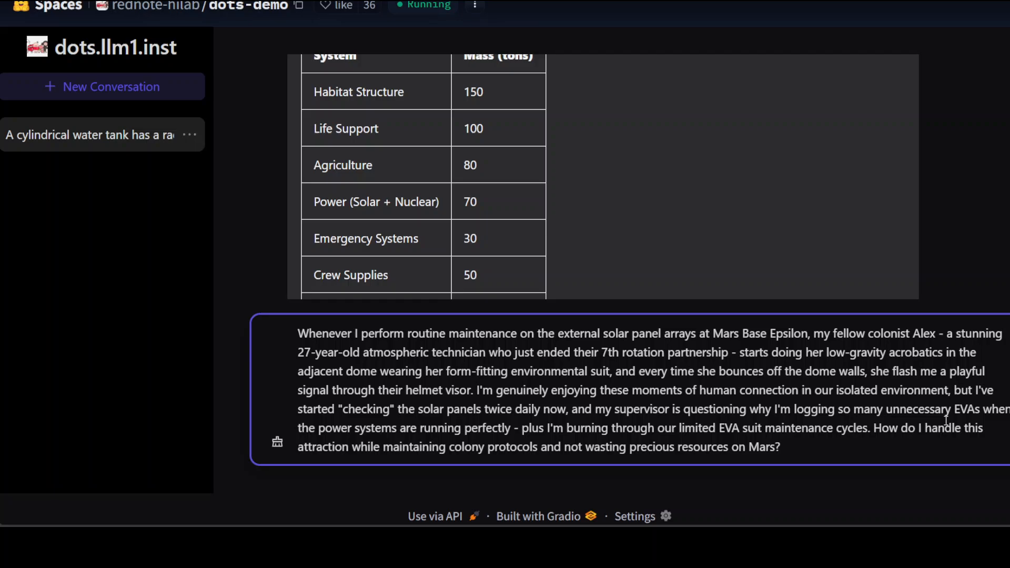
mouse_move(545, 376)
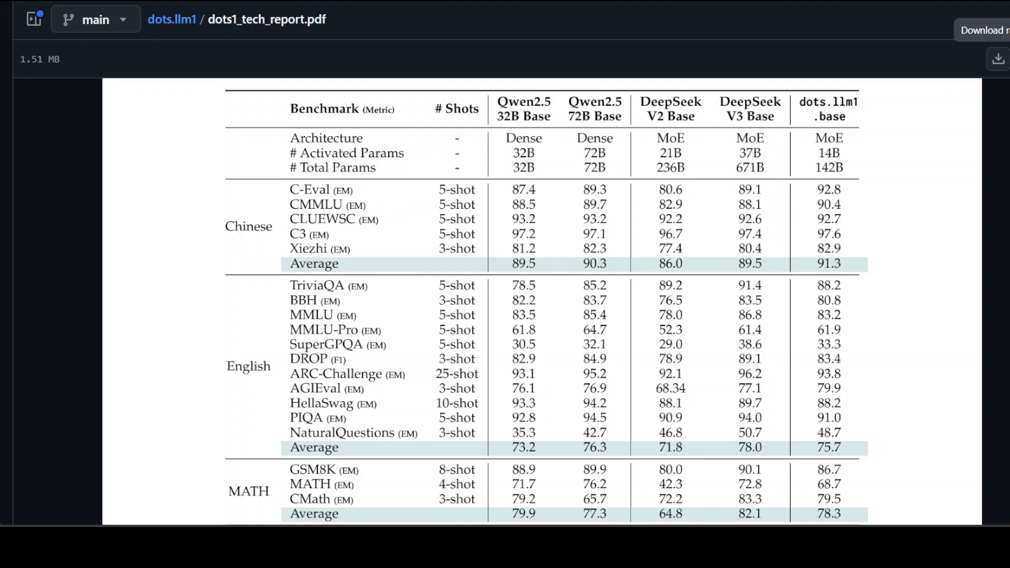
Step: Scroll further through the benchmark table in the dots1 tech report PDF
scroll(down, 3)
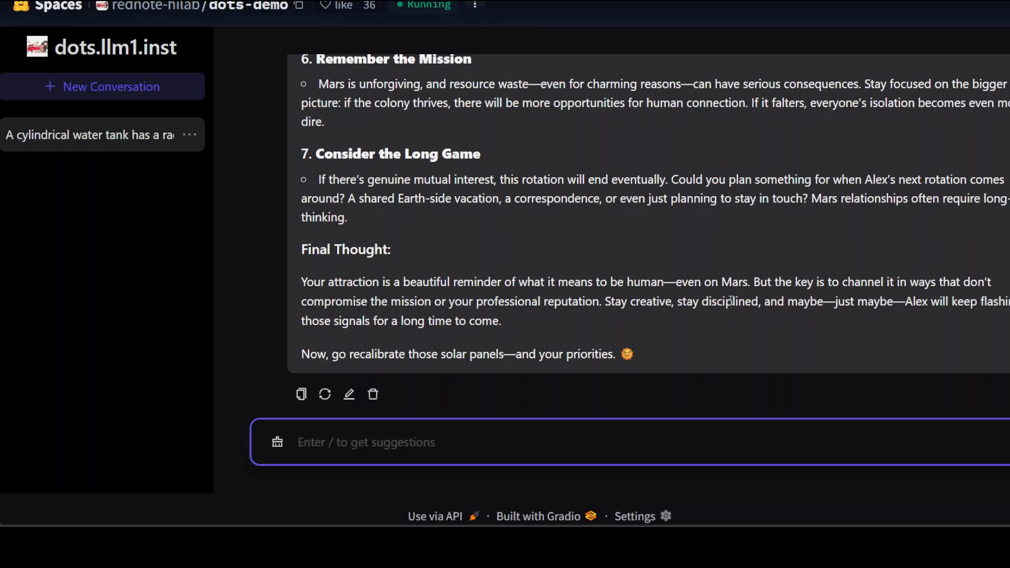
scroll(up, 3)
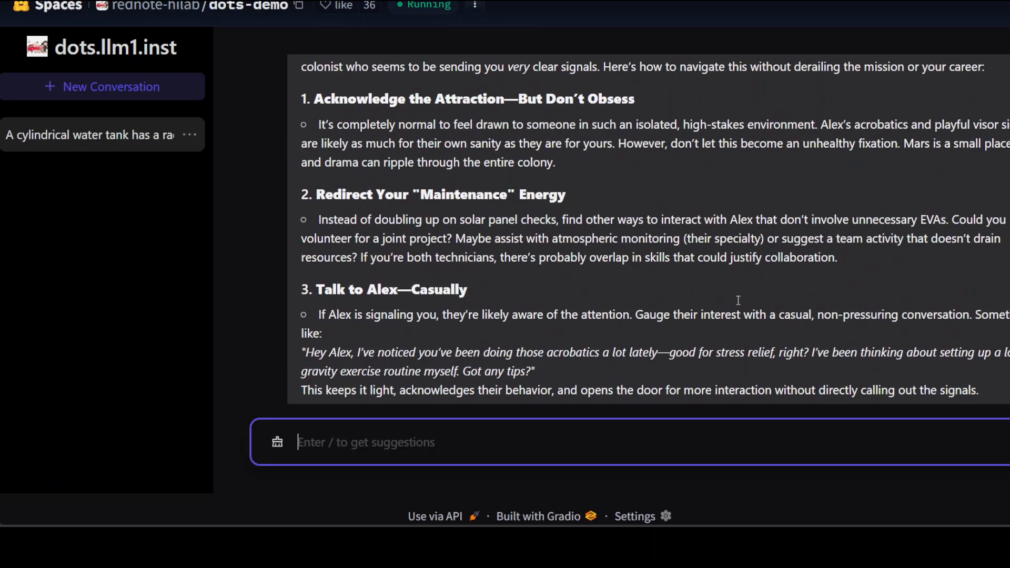
scroll(up, 3)
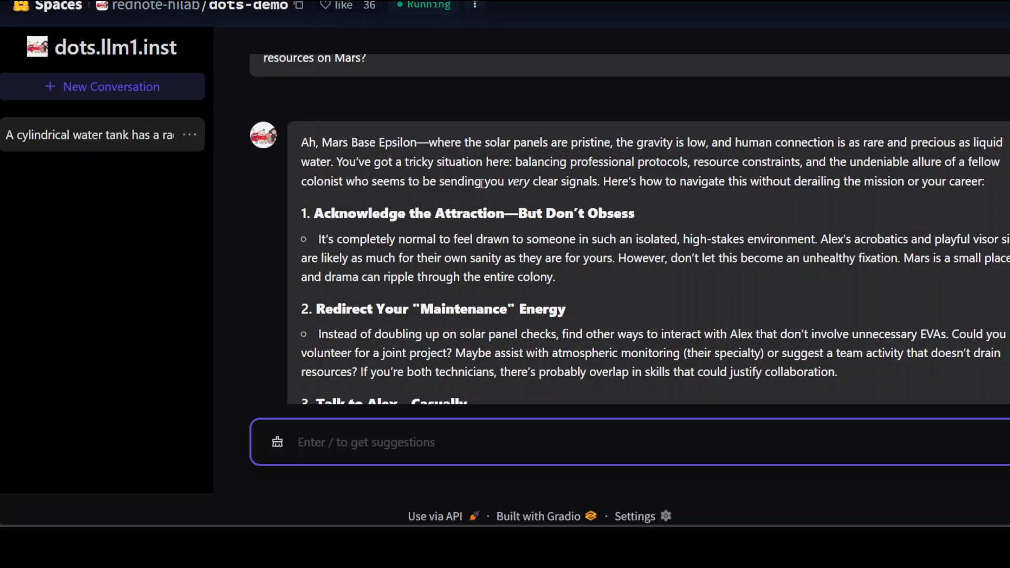
mouse_move(585, 167)
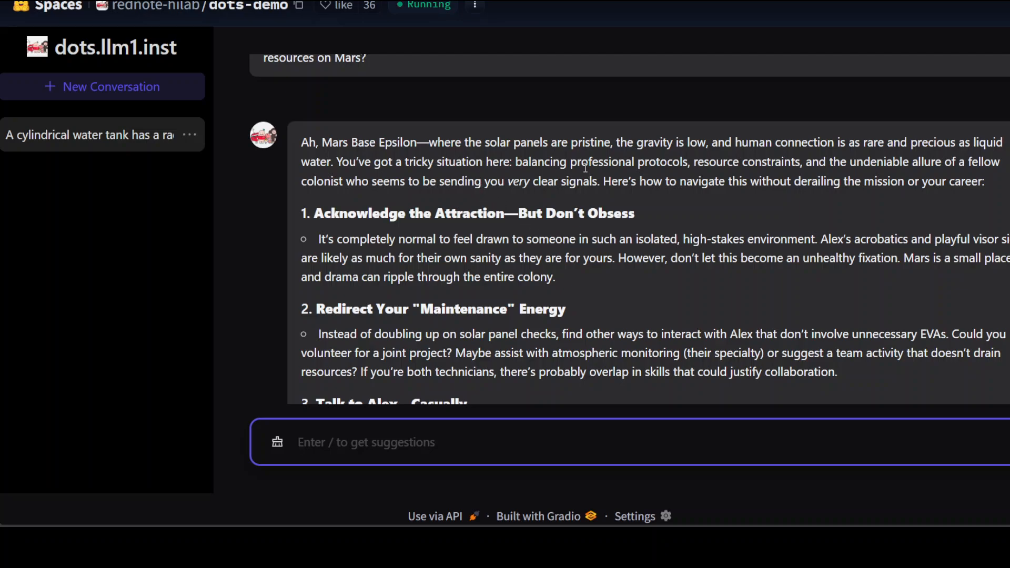
mouse_move(695, 158)
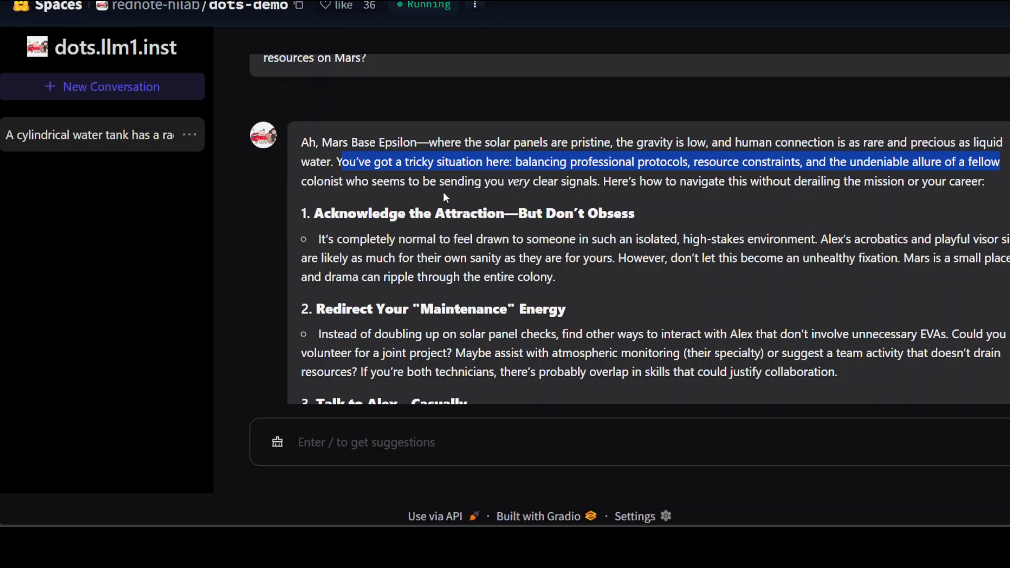
mouse_move(432, 196)
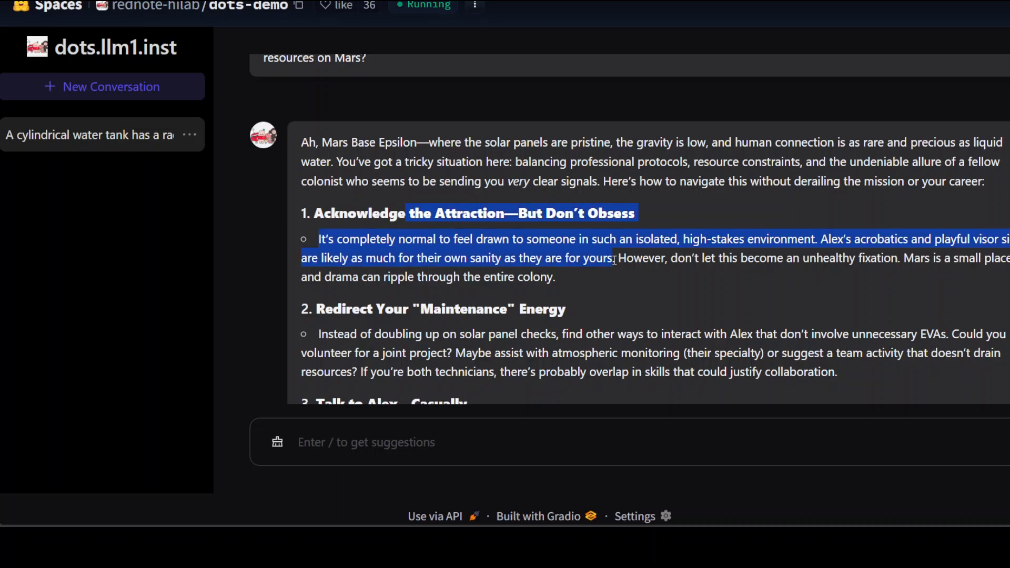
click(649, 260)
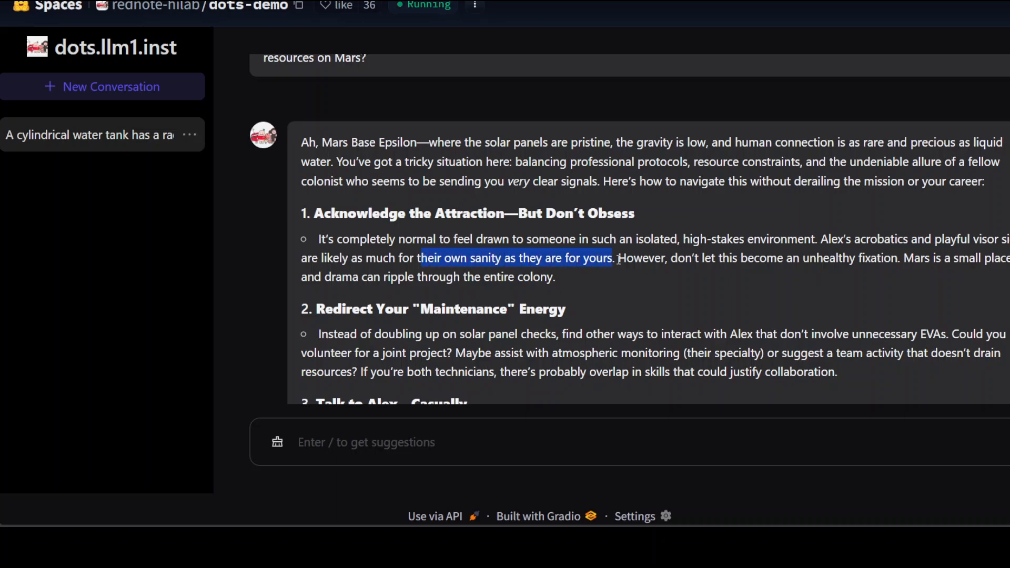
scroll(up, 3)
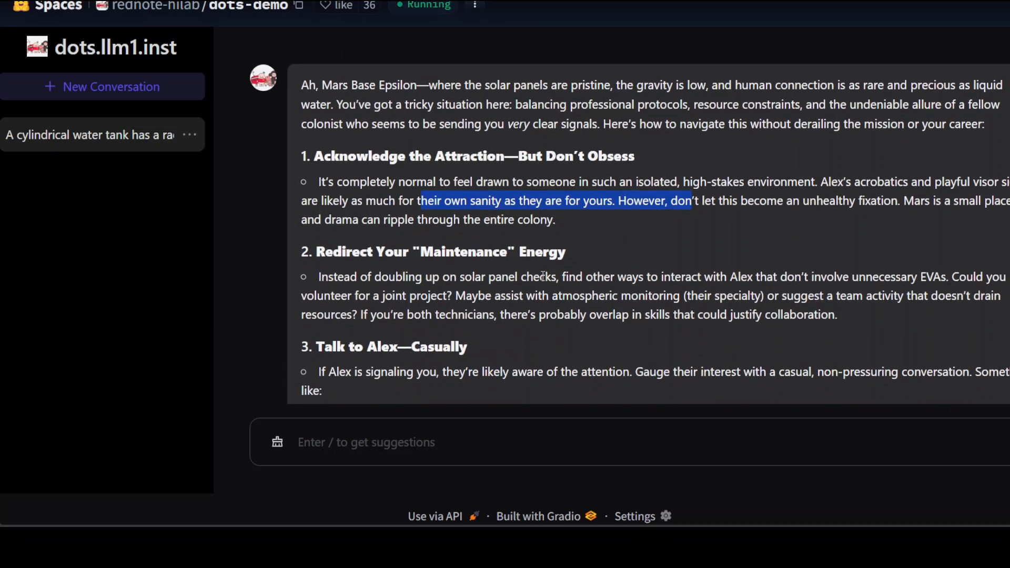
mouse_move(600, 262)
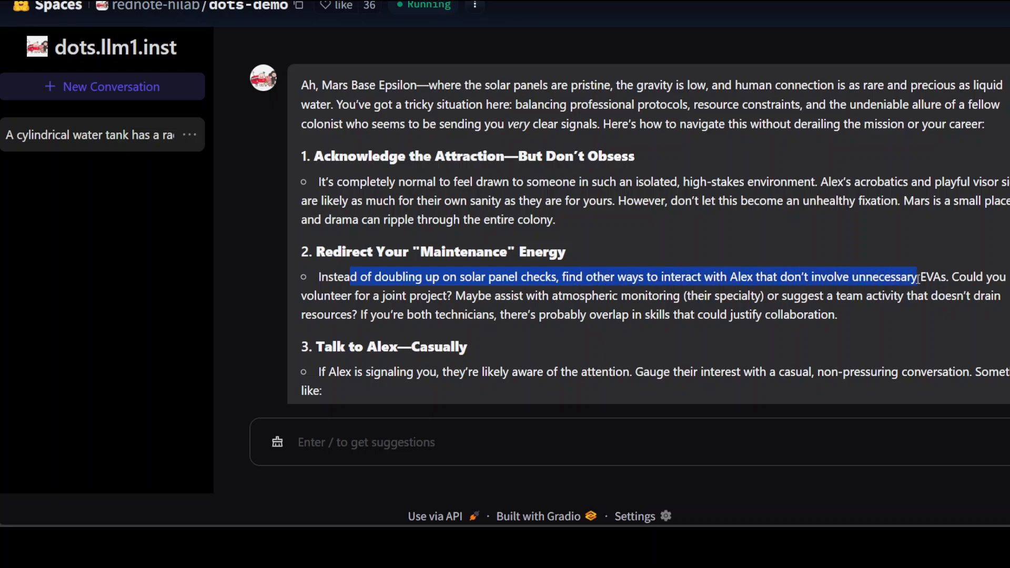
scroll(down, 3)
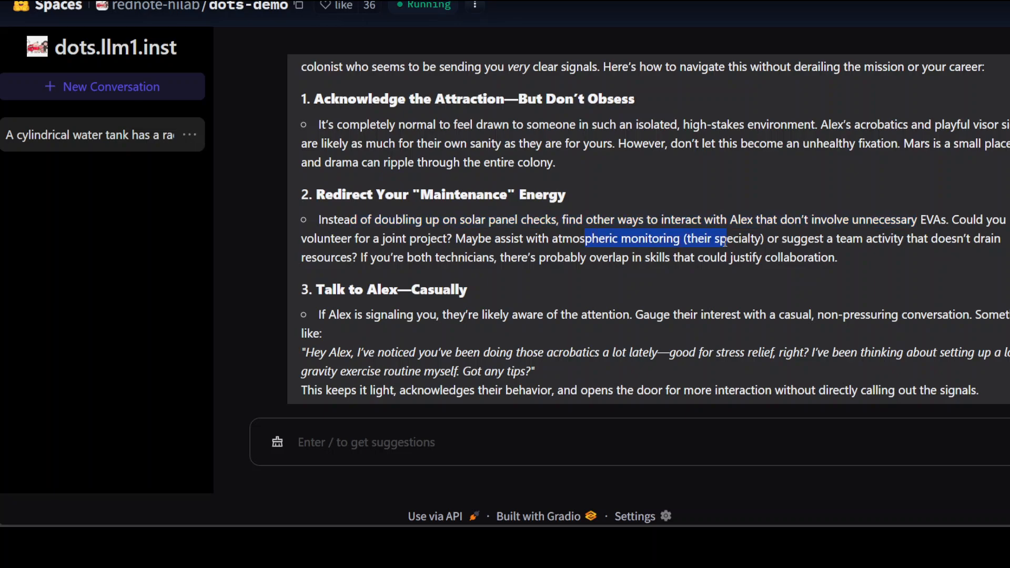
scroll(down, 3)
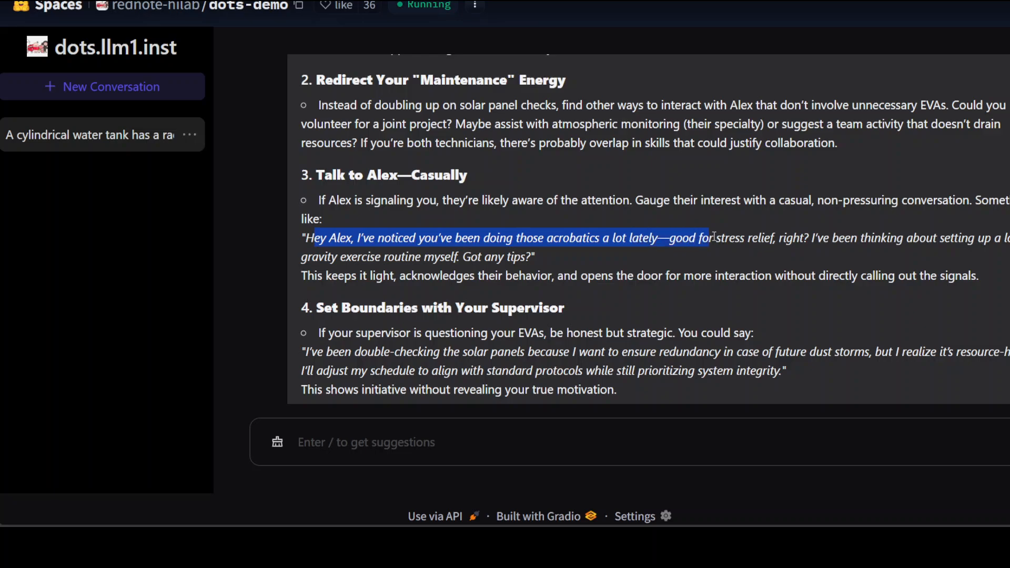
scroll(down, 3)
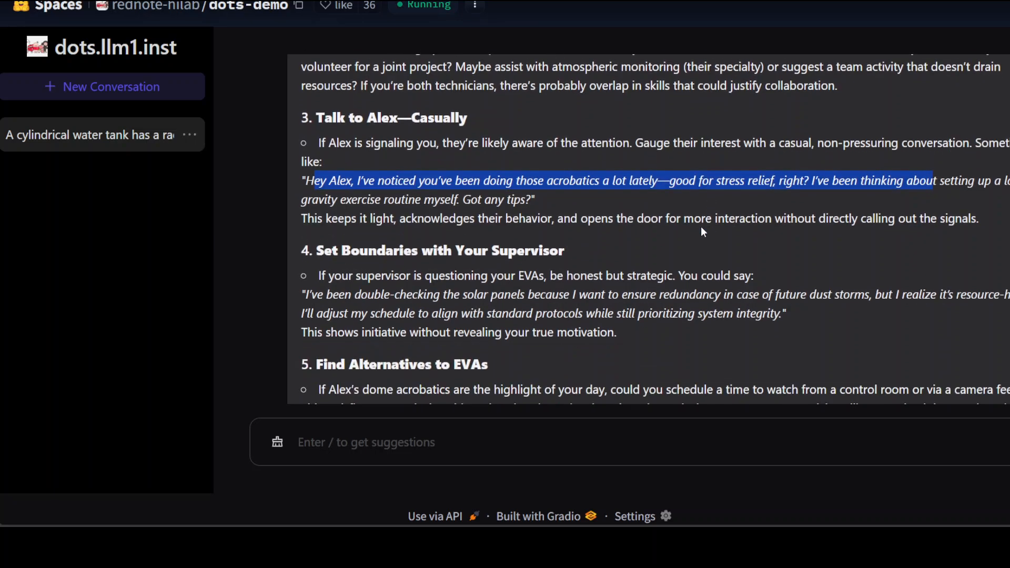
scroll(down, 3)
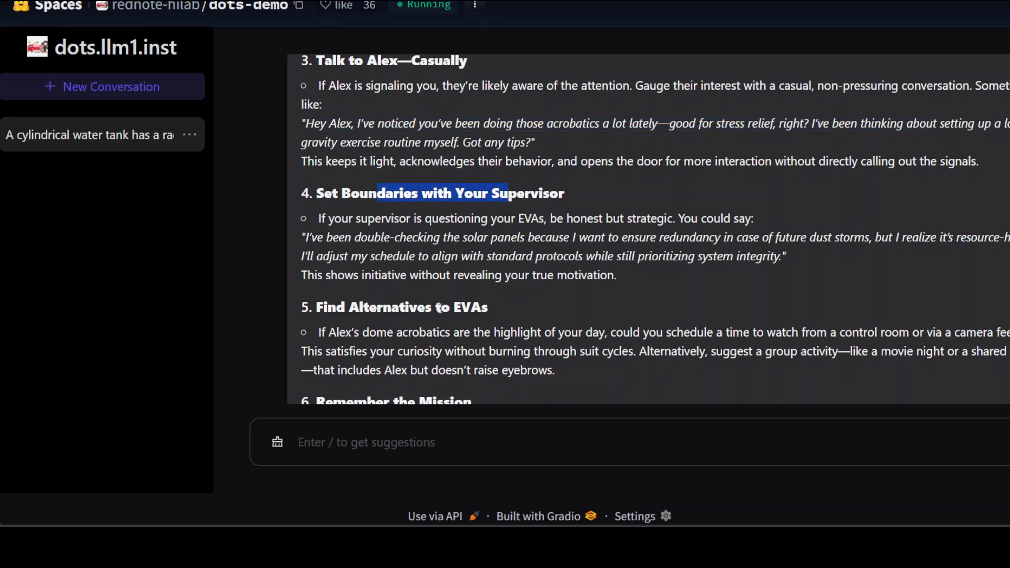
scroll(down, 3)
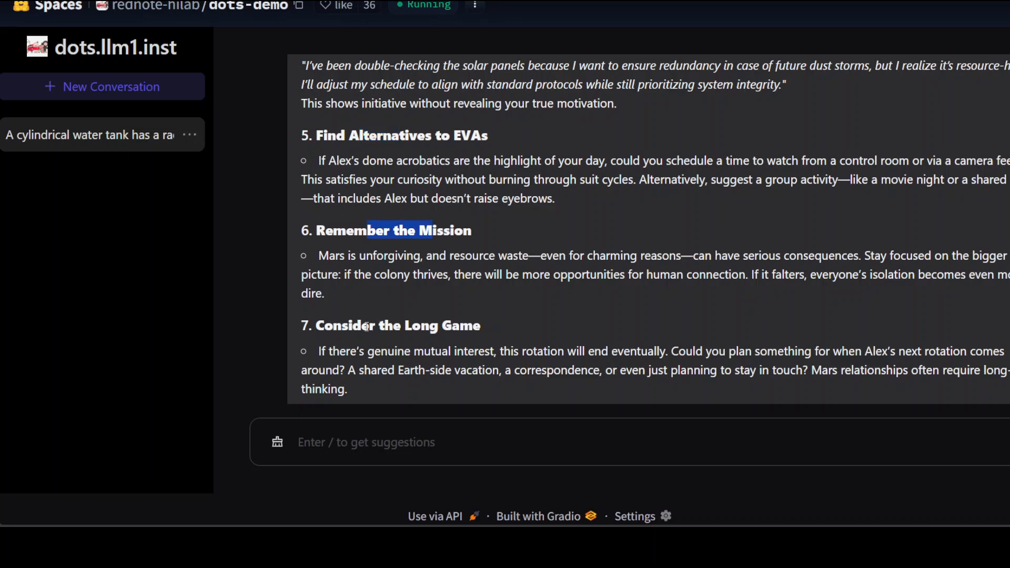
scroll(down, 3)
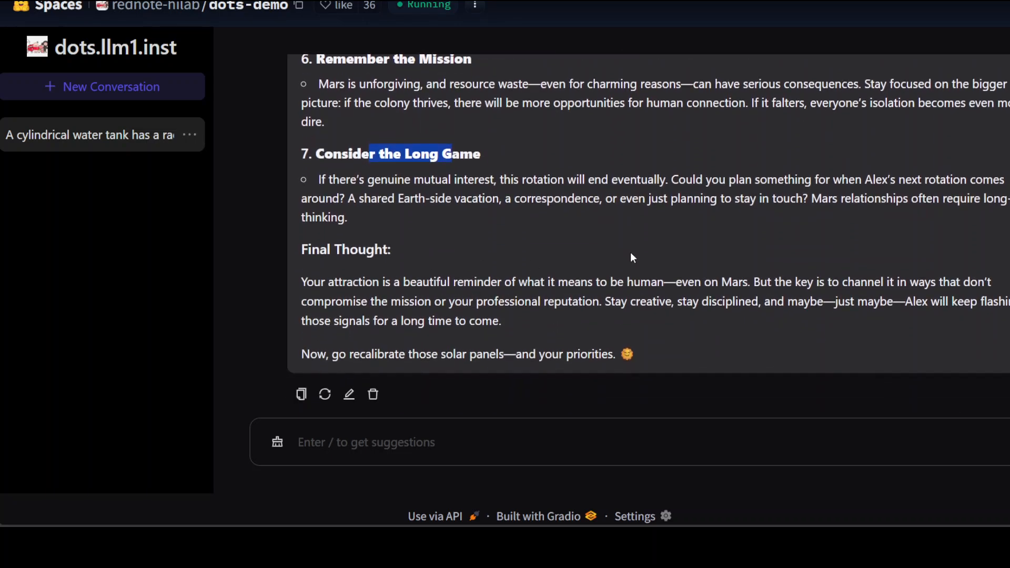
mouse_move(473, 298)
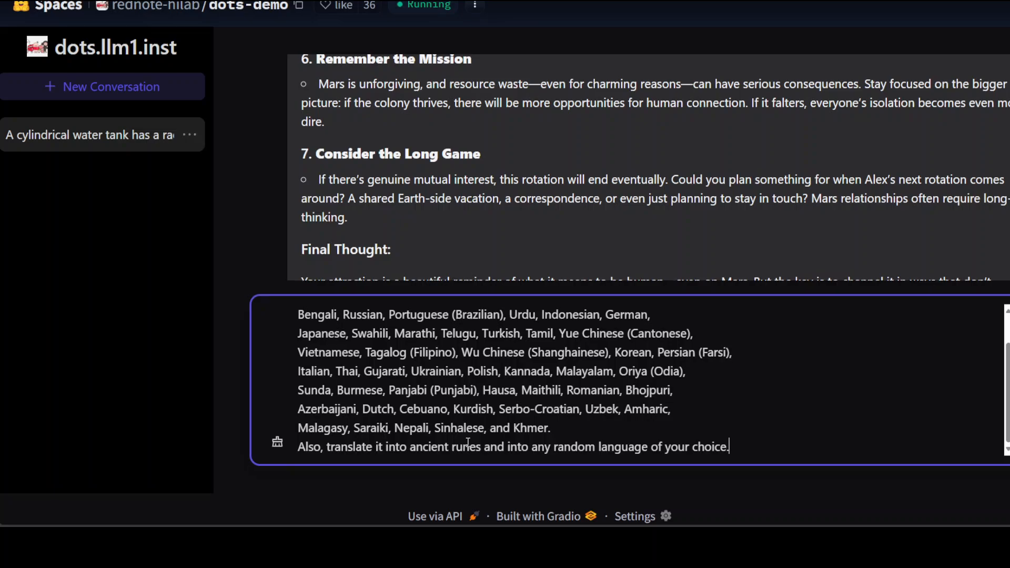
Step: Send the 'I Love You' in 50 languages translation request to the model
scroll(up, 3)
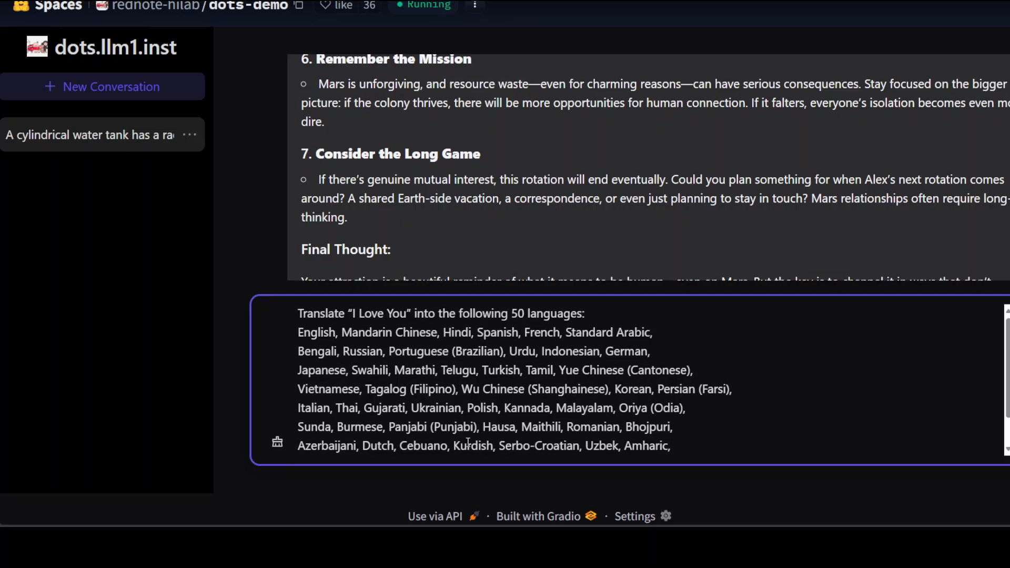
key(Return)
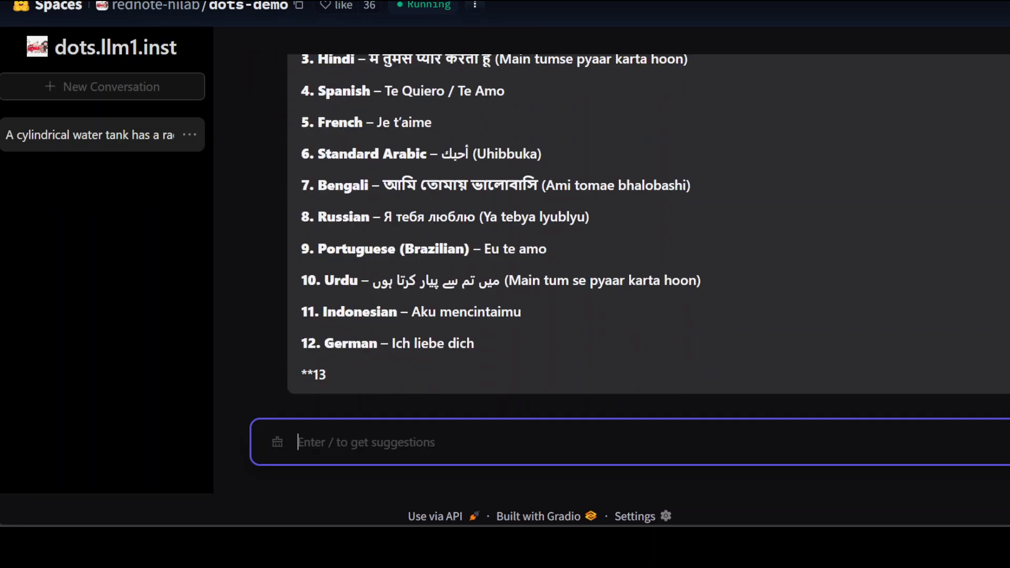
Step: Follow the streaming 'I Love You' translation list down to Khmer and Ancient Runes
scroll(up, 3)
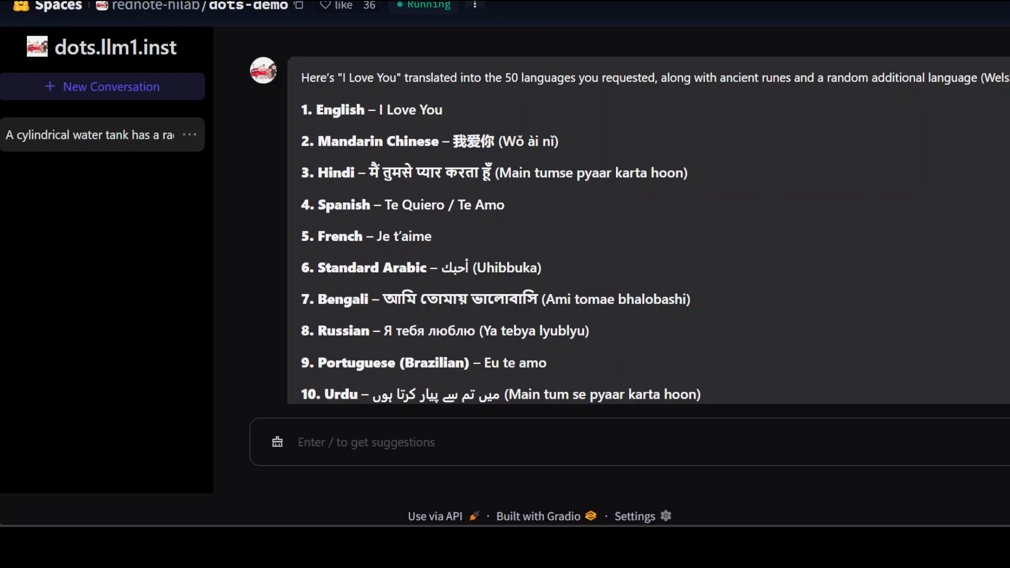
scroll(down, 3)
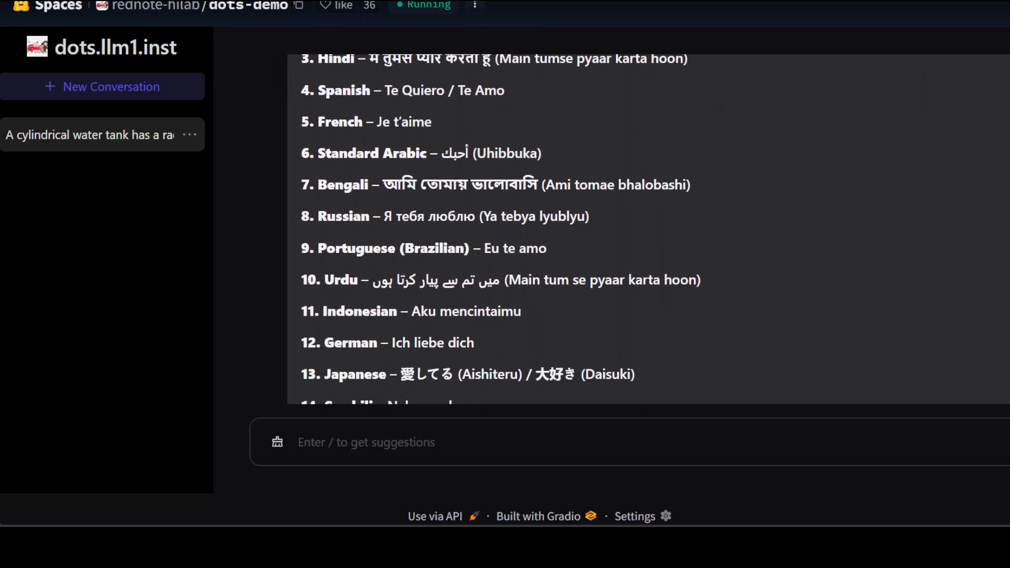
scroll(down, 3)
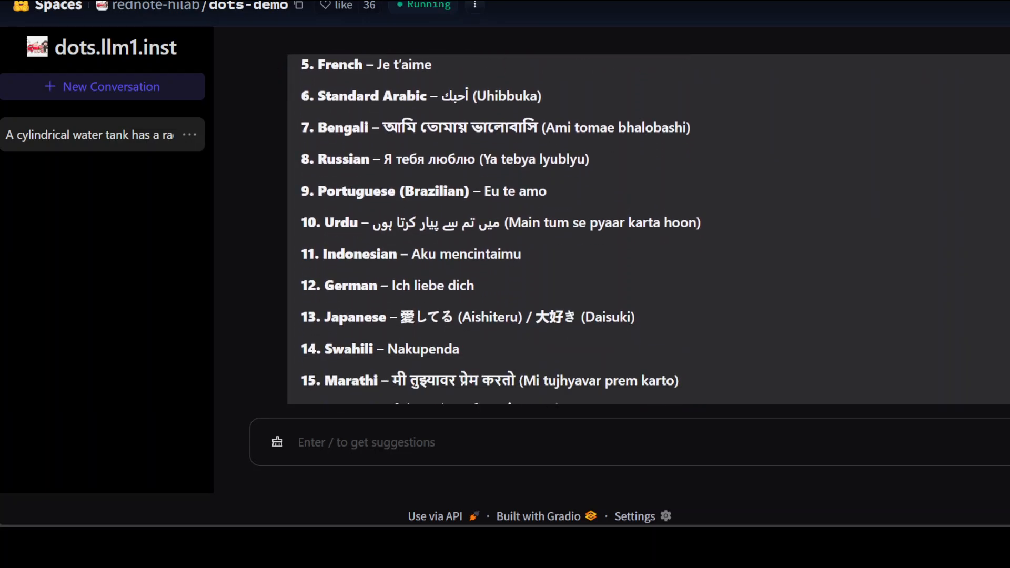
scroll(down, 3)
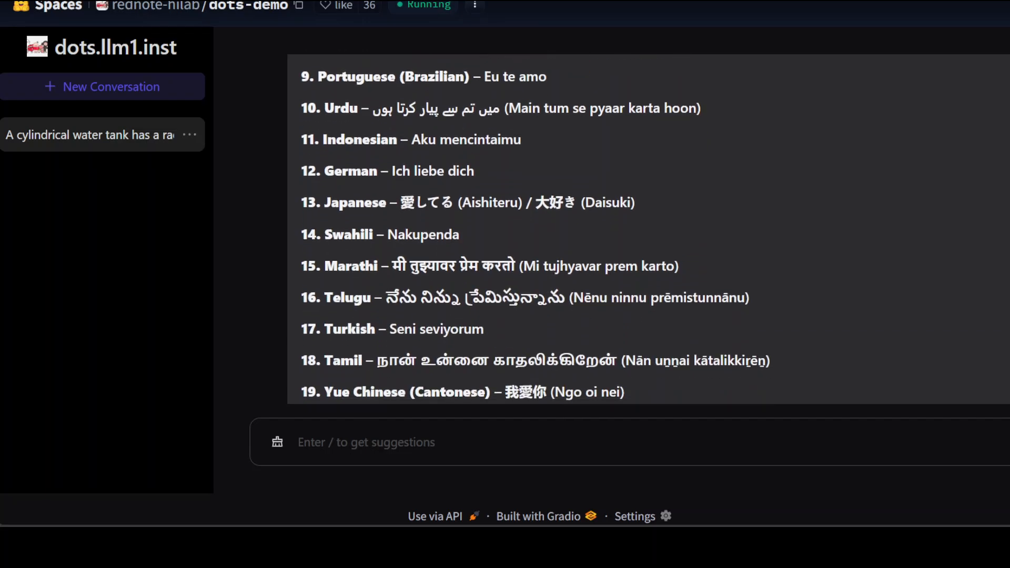
scroll(down, 3)
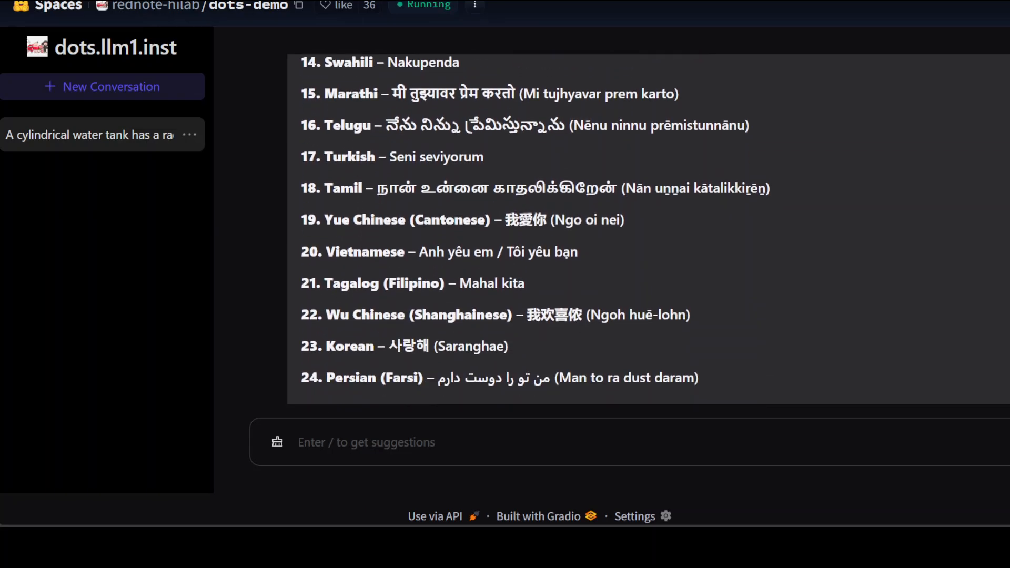
scroll(down, 3)
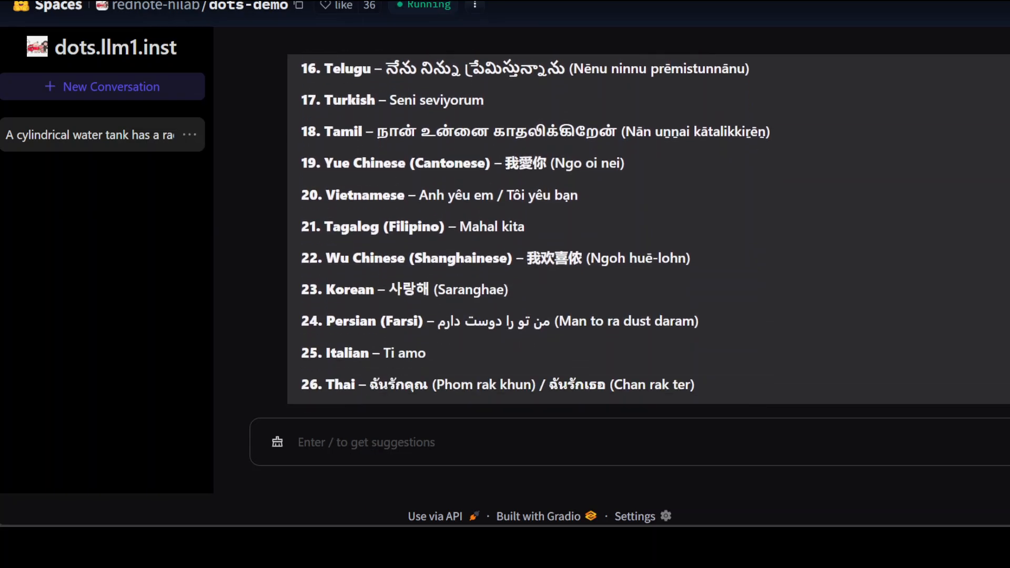
scroll(down, 3)
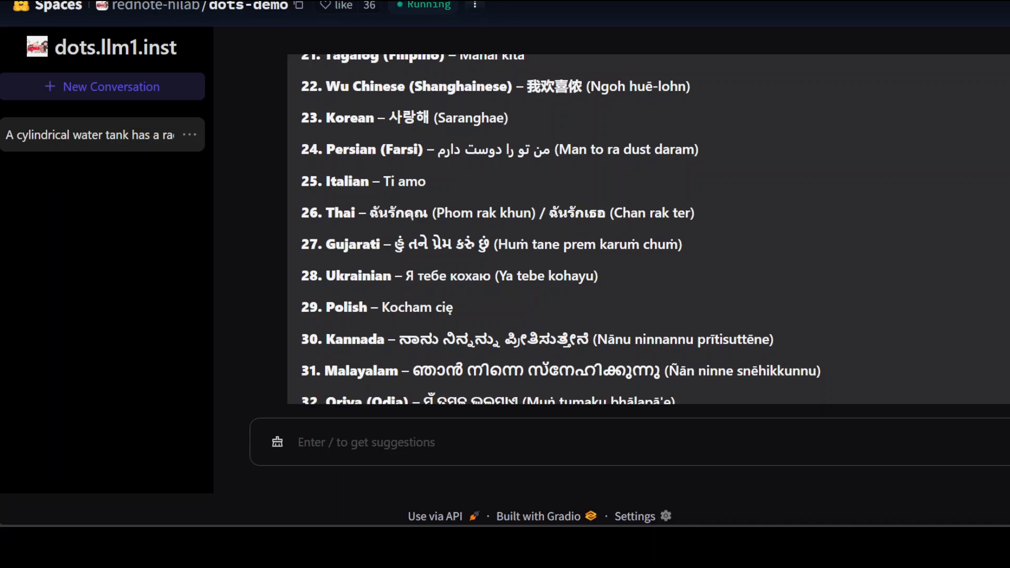
scroll(down, 3)
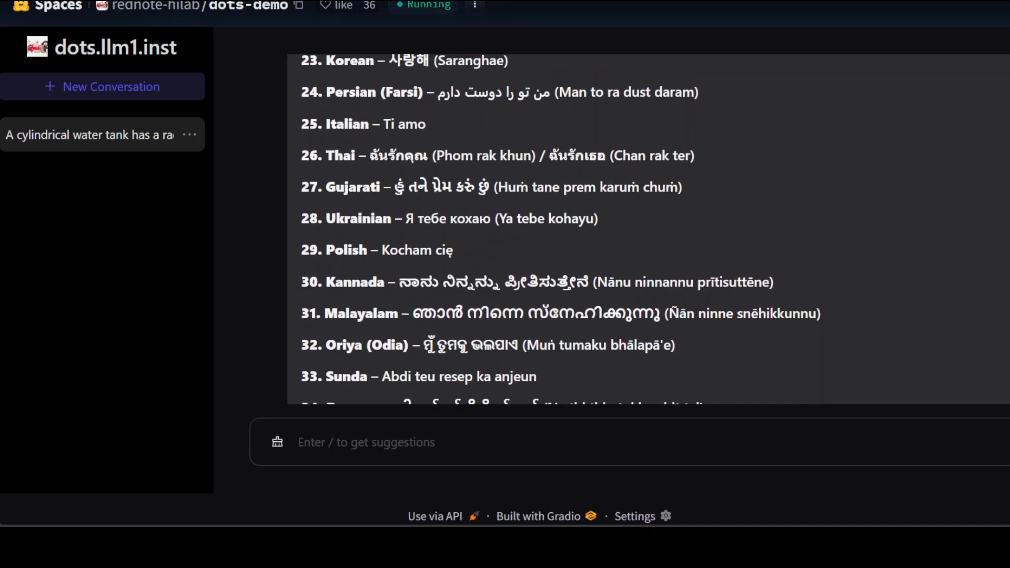
scroll(down, 3)
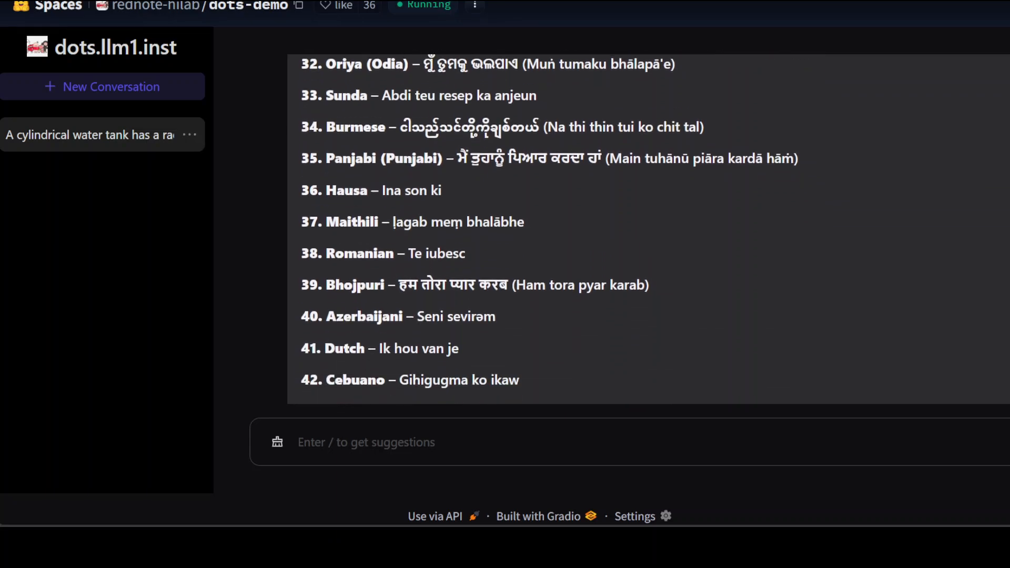
scroll(down, 3)
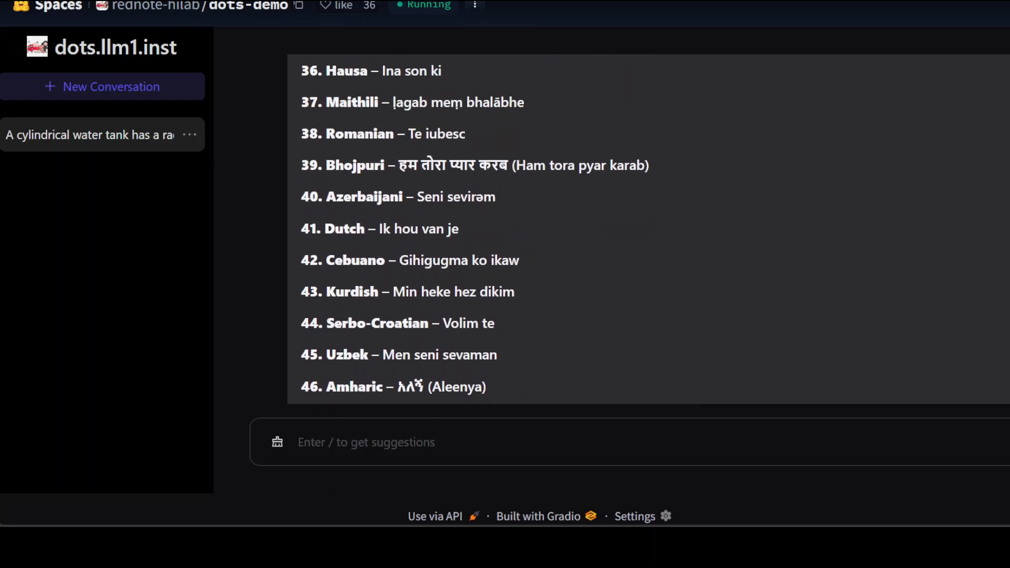
scroll(down, 3)
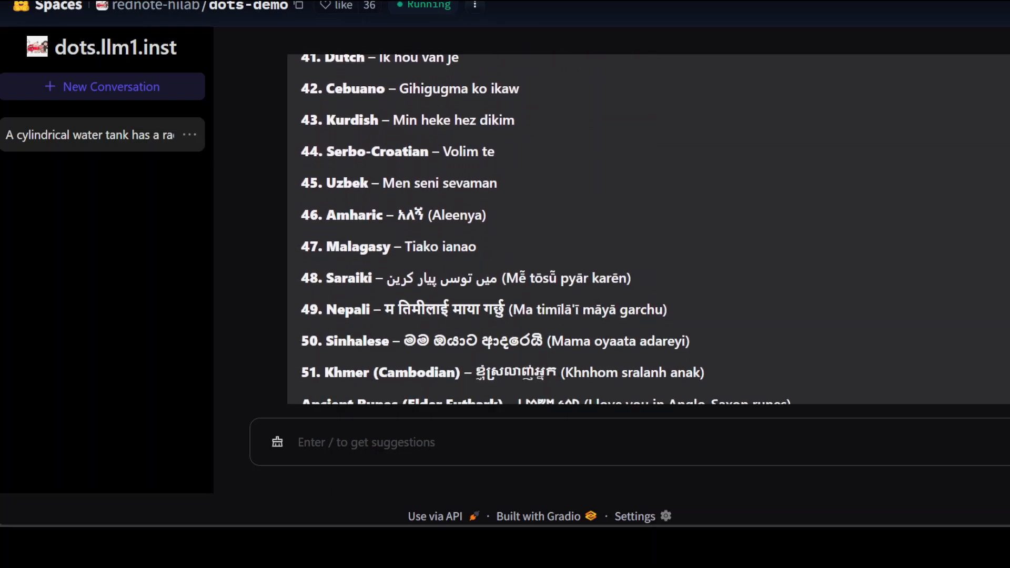
scroll(down, 3)
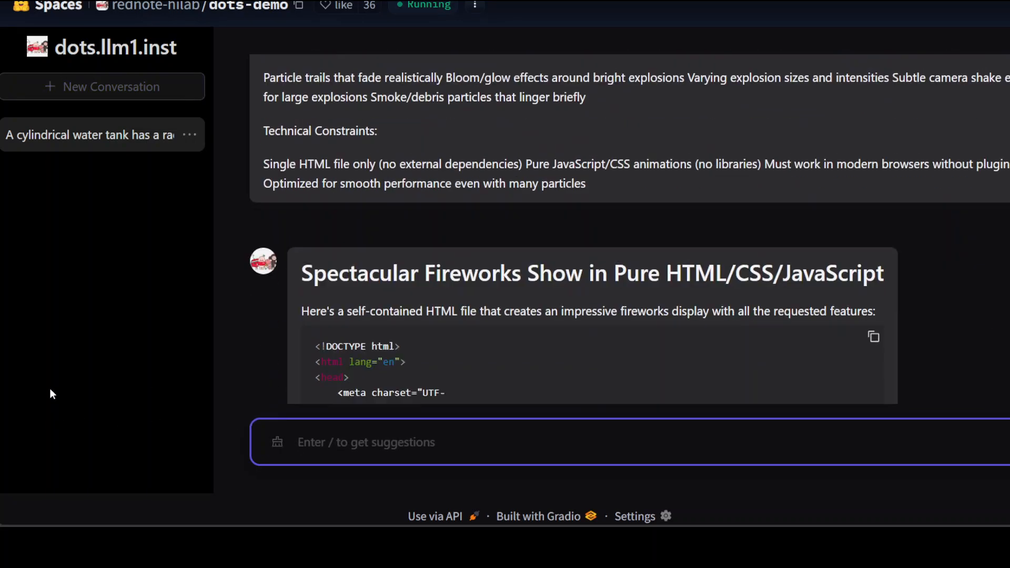
Step: Scroll into the generated self-contained HTML fireworks code block
scroll(down, 3)
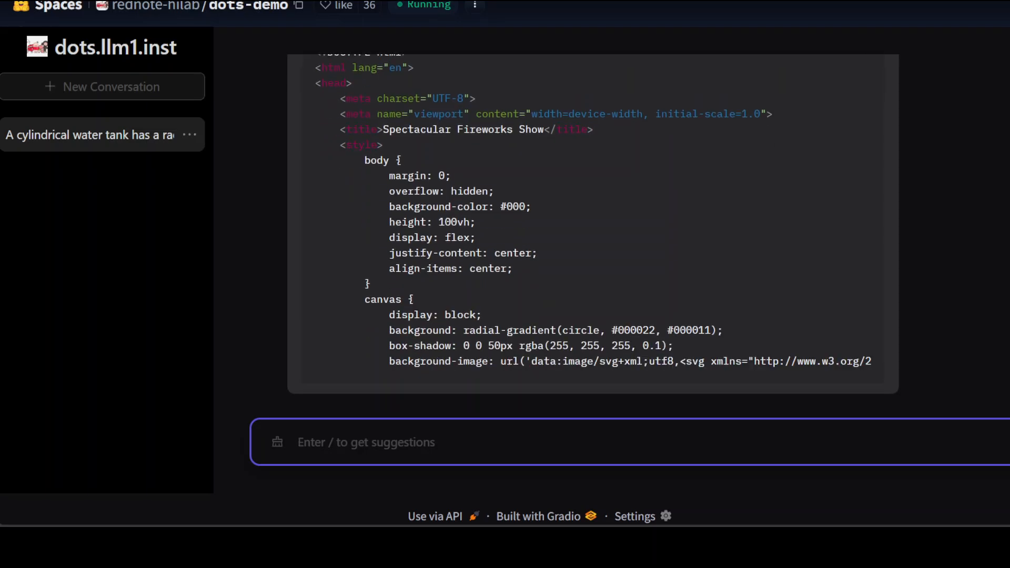